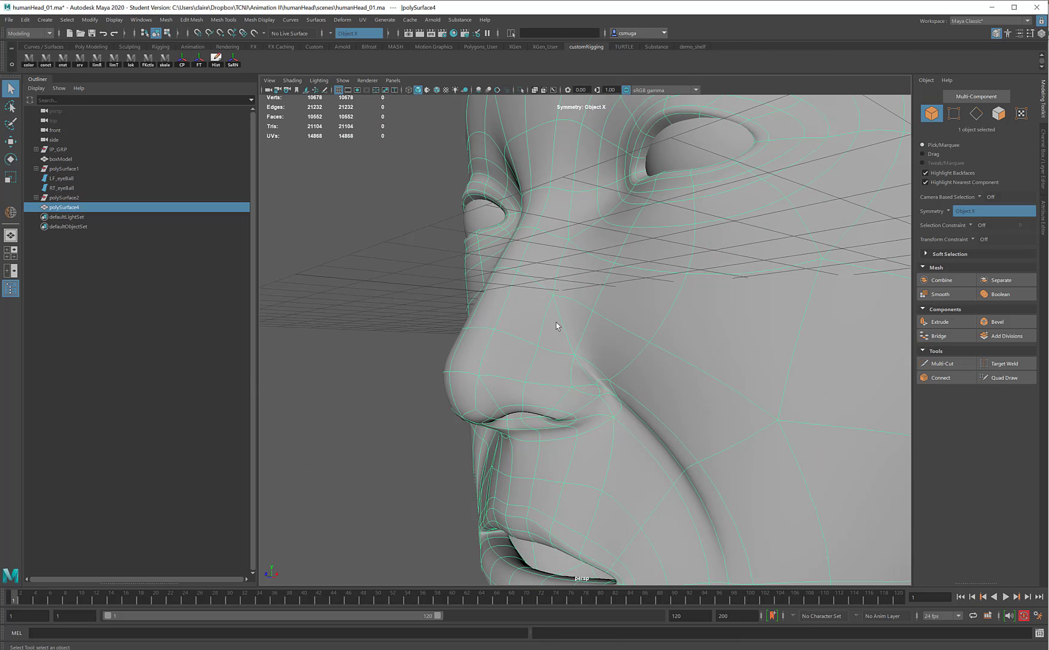
pyautogui.moveTo(565, 355)
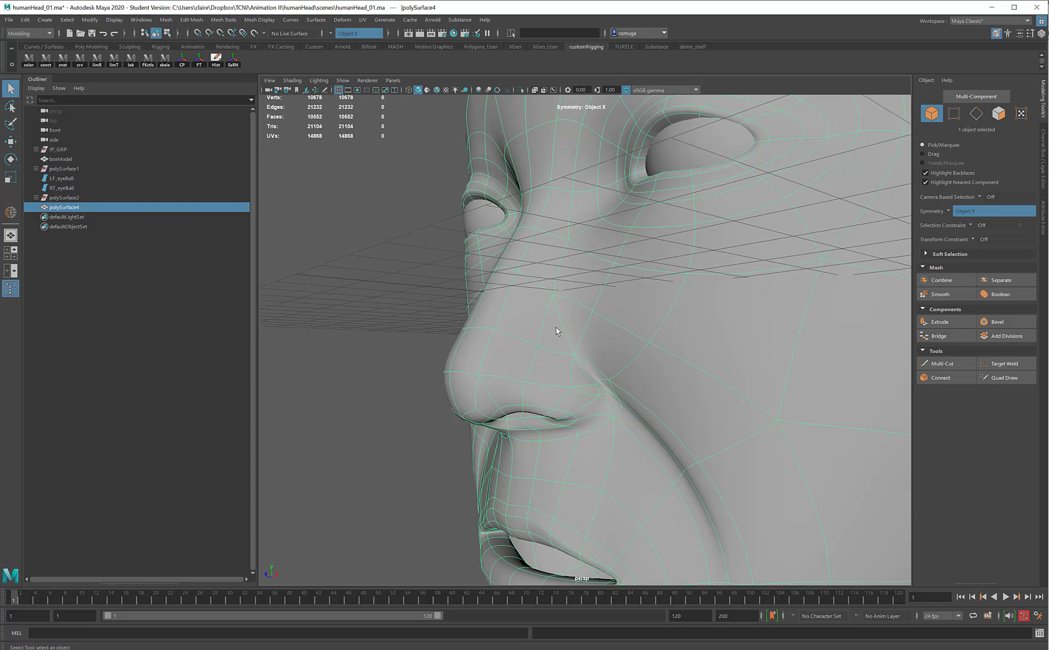
pyautogui.moveTo(596, 335)
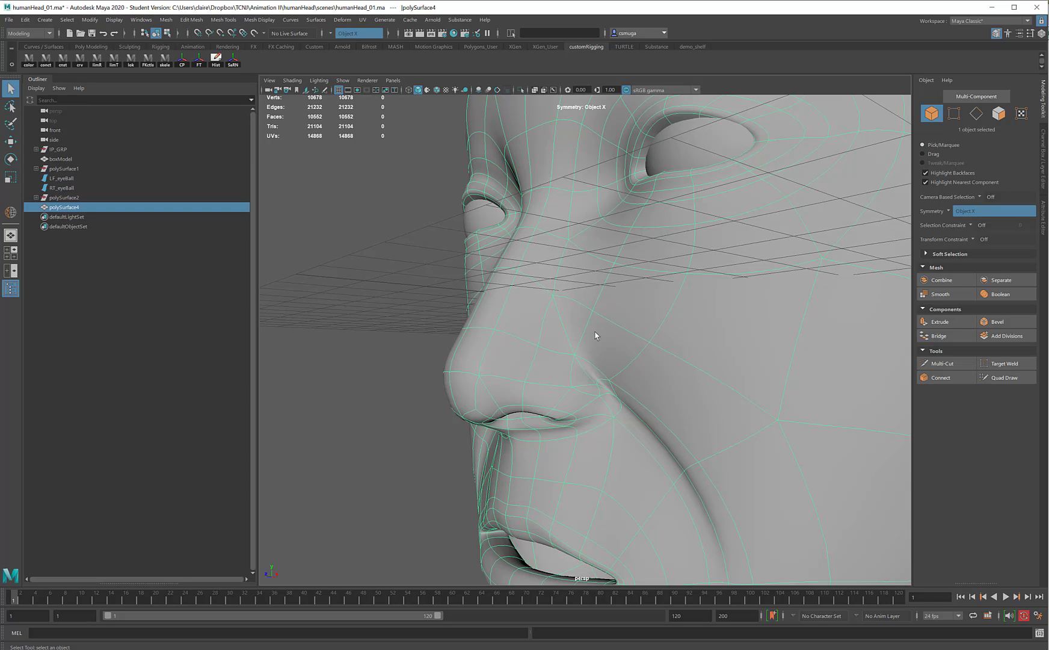
pyautogui.moveTo(548, 358)
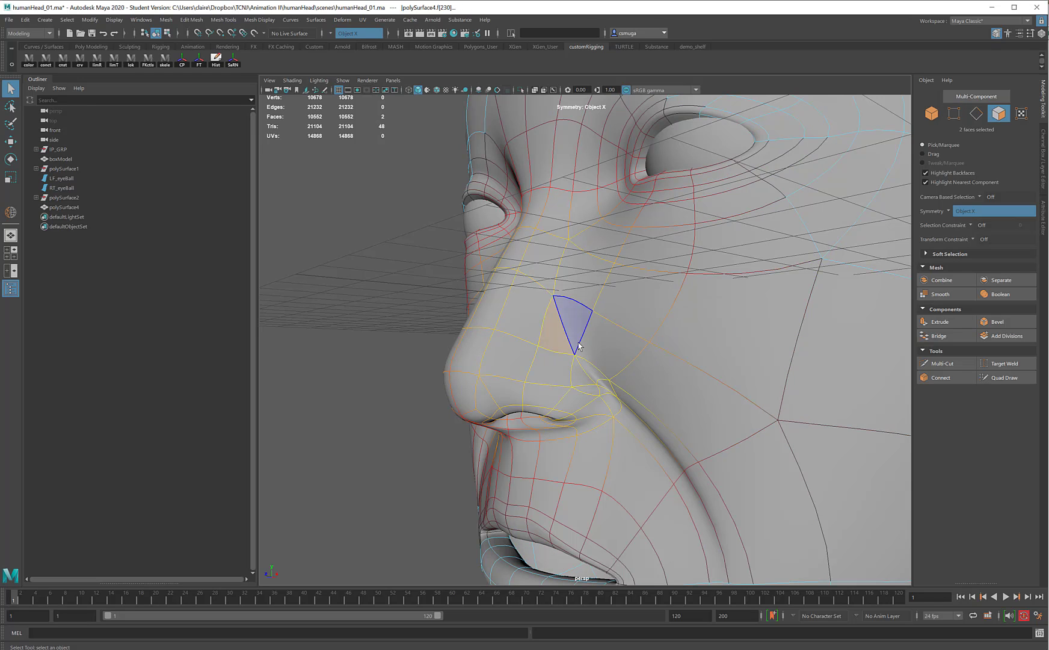
# Select edges on the nose bridge, forehead and cheek and inspect the face in profile
pyautogui.rightClick(578, 344)
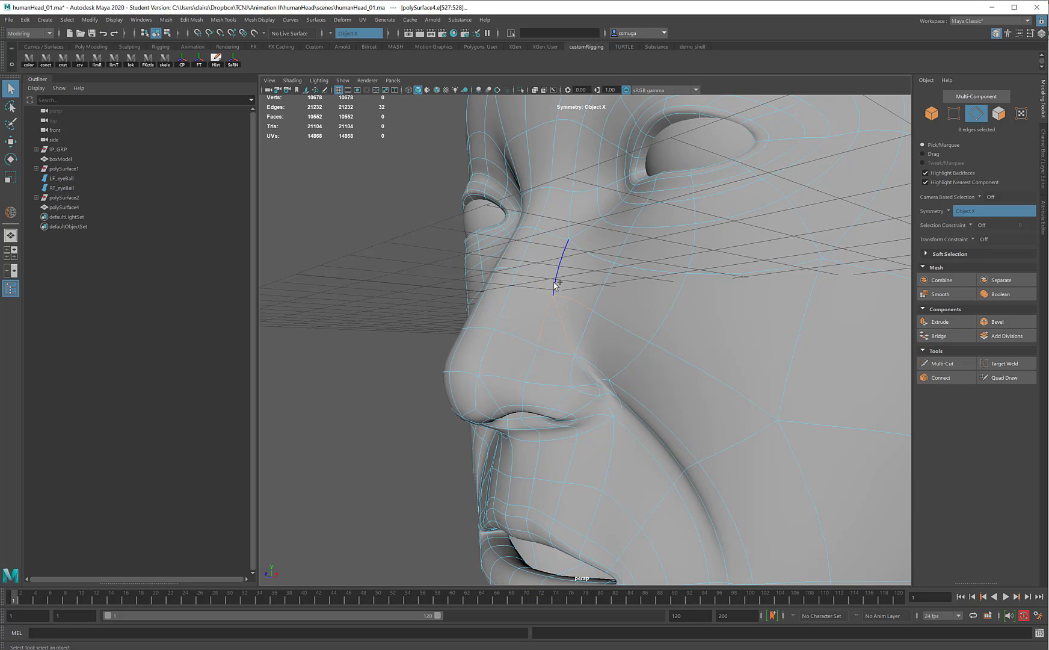
pyautogui.click(554, 293)
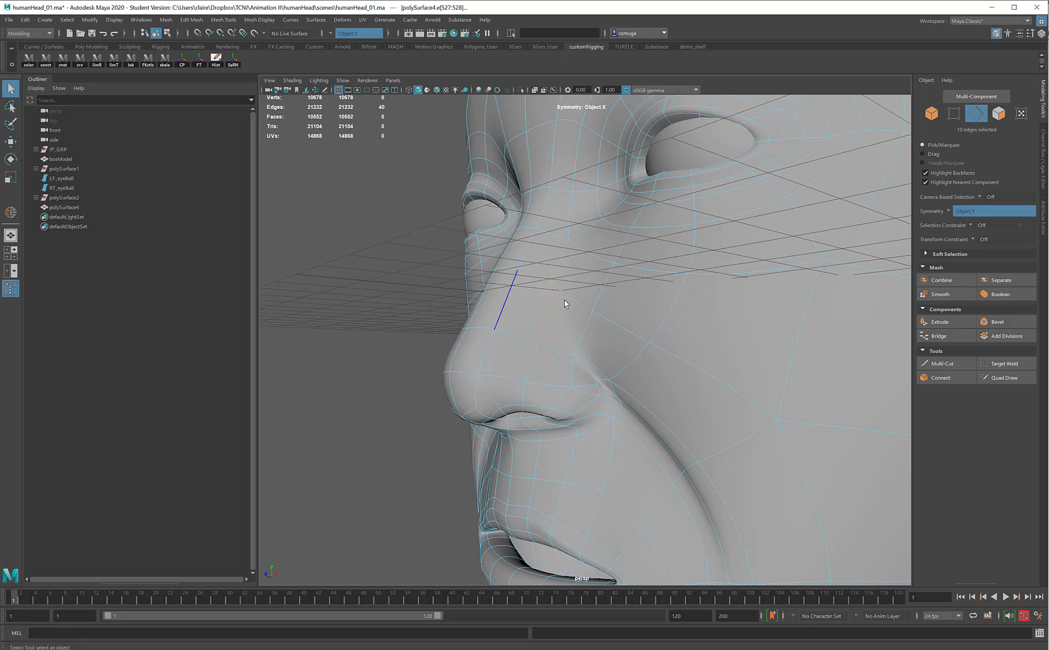
pyautogui.moveTo(545, 307)
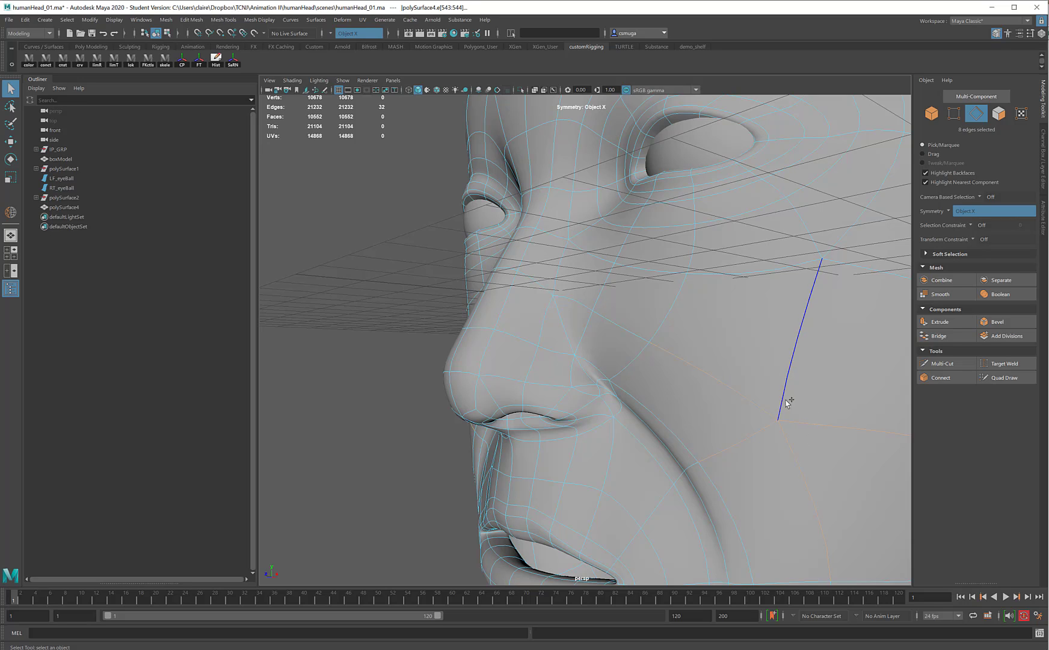
pyautogui.click(805, 243)
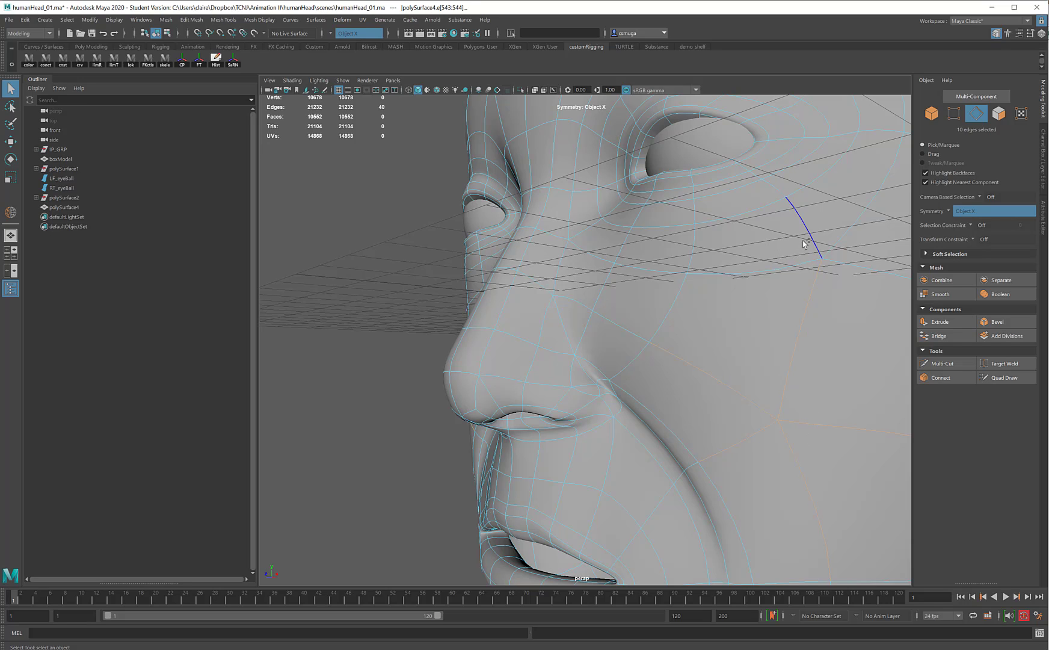
pyautogui.click(826, 271)
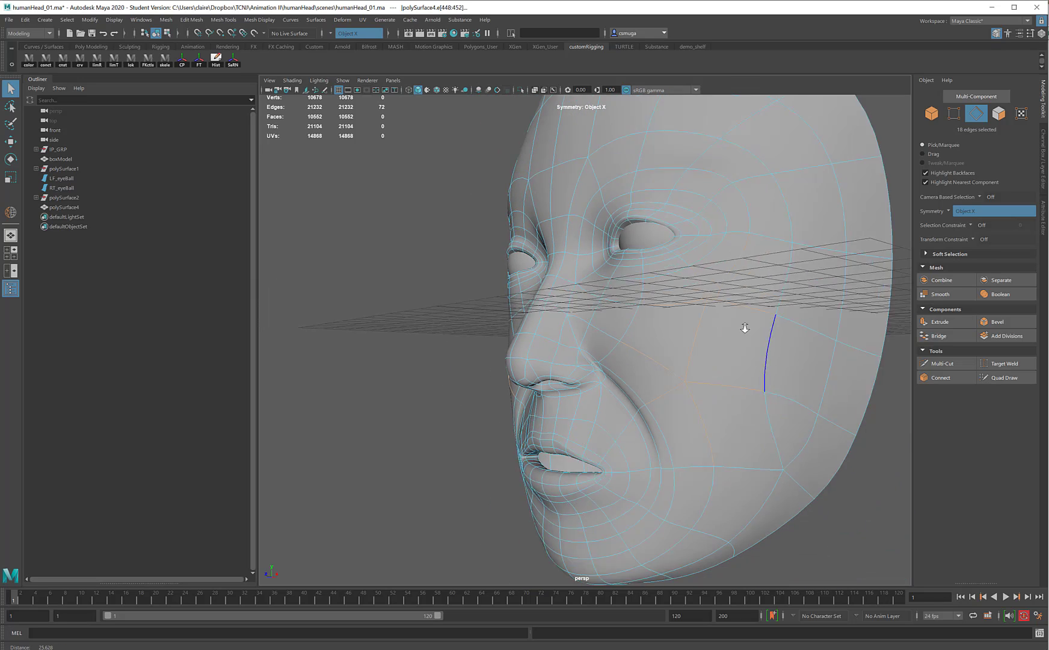
pyautogui.moveTo(745, 329); pyautogui.dragTo(705, 346)
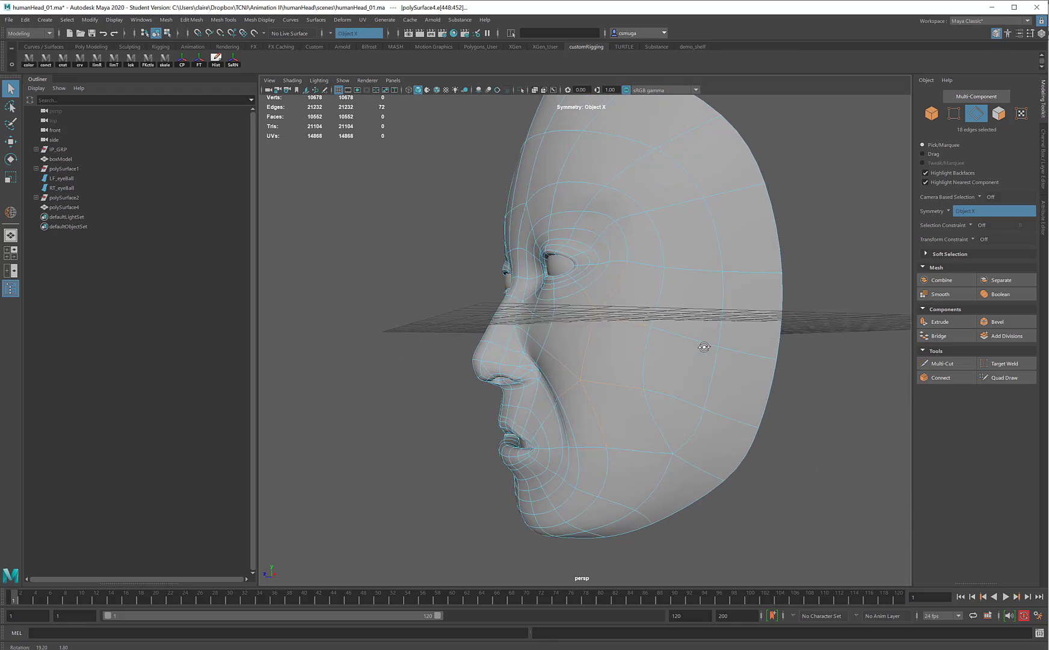
pyautogui.moveTo(703, 347); pyautogui.dragTo(660, 295)
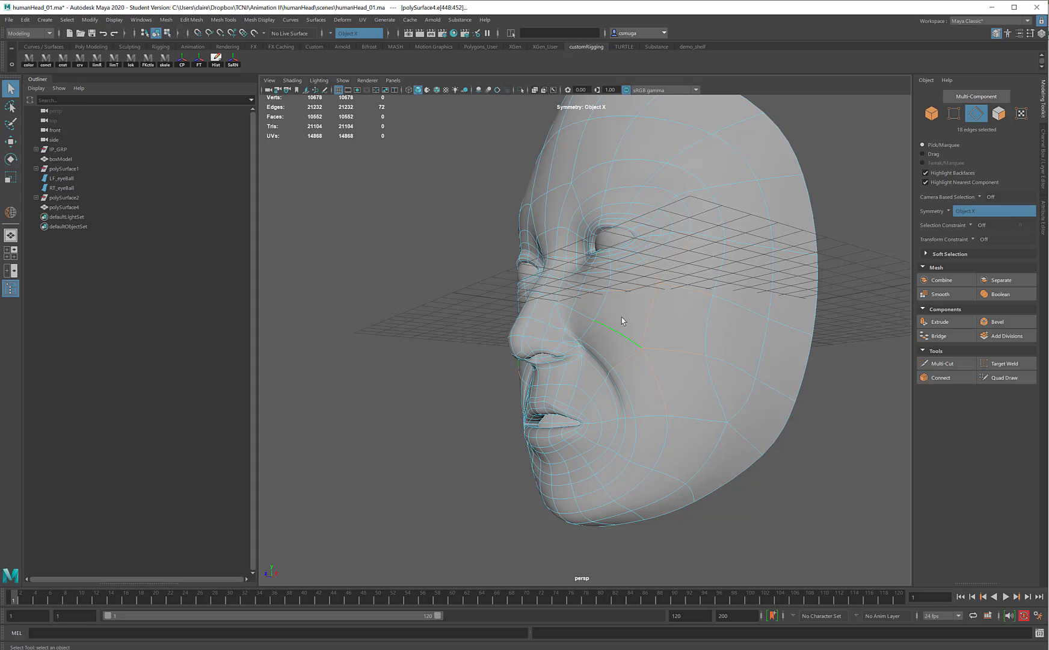
# Preview a subdivision smooth on the whole face mesh, undo it, then switch to the four-panel layout
pyautogui.click(62, 207)
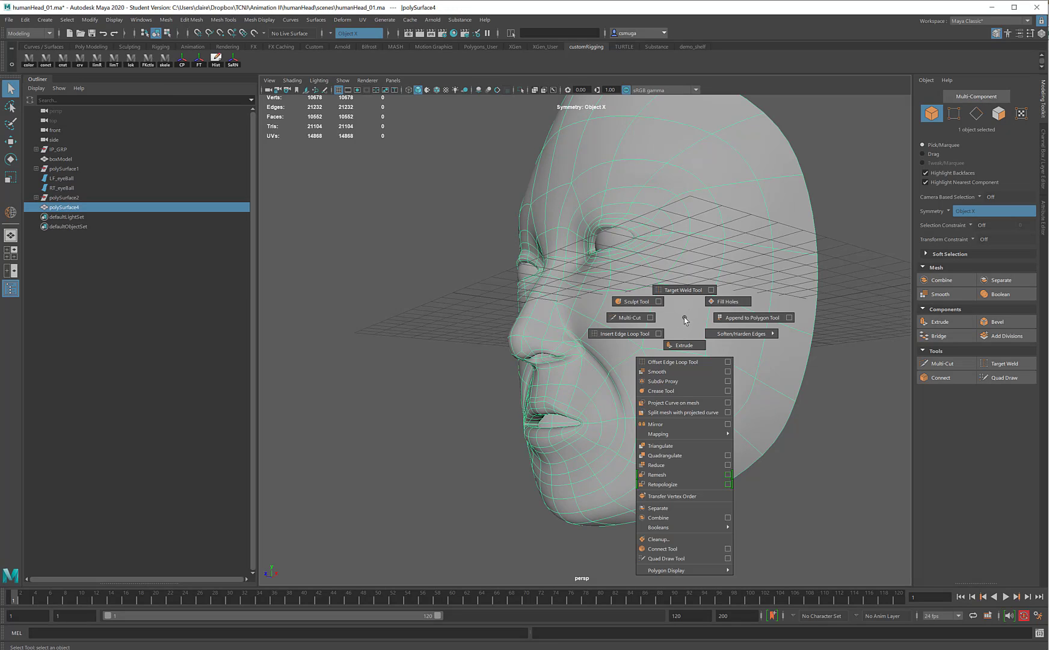
pyautogui.click(657, 372)
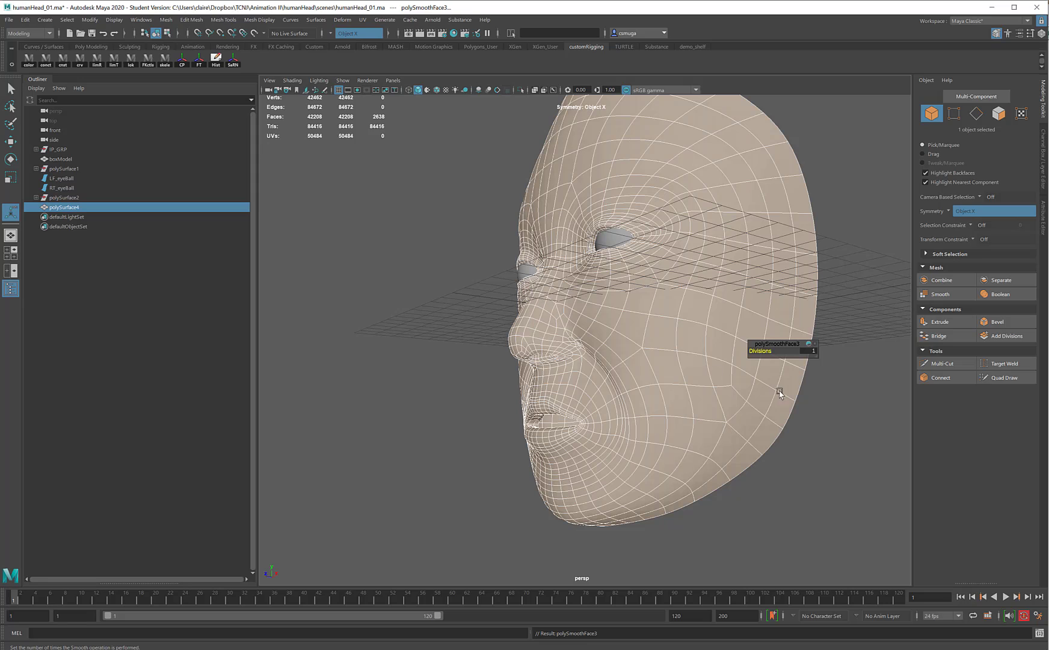
pyautogui.moveTo(743, 384)
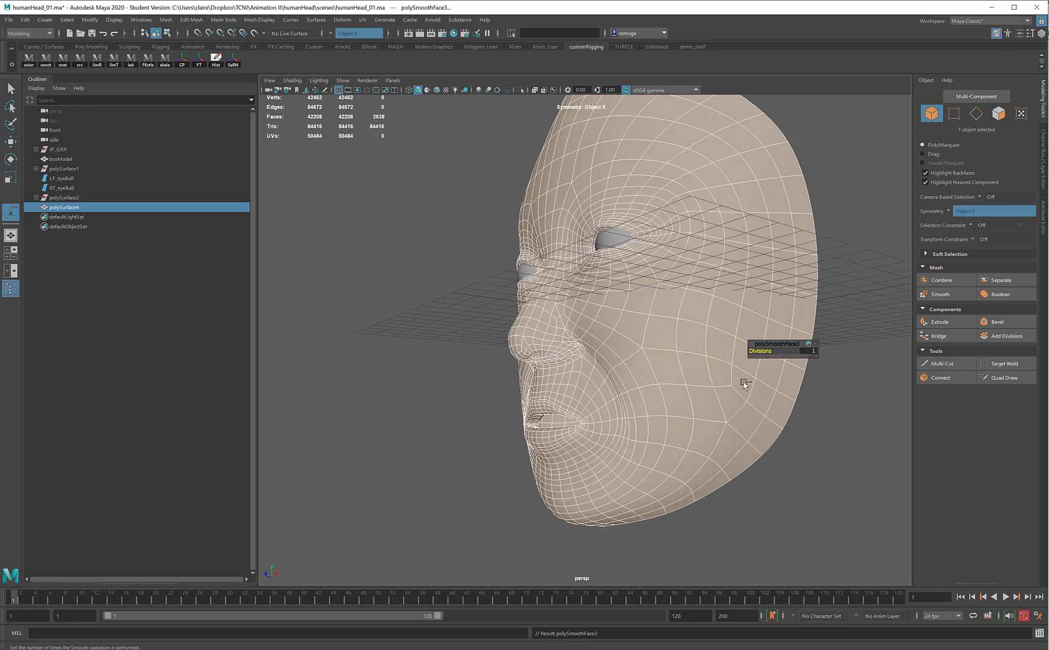
pyautogui.press('ctrl+z')
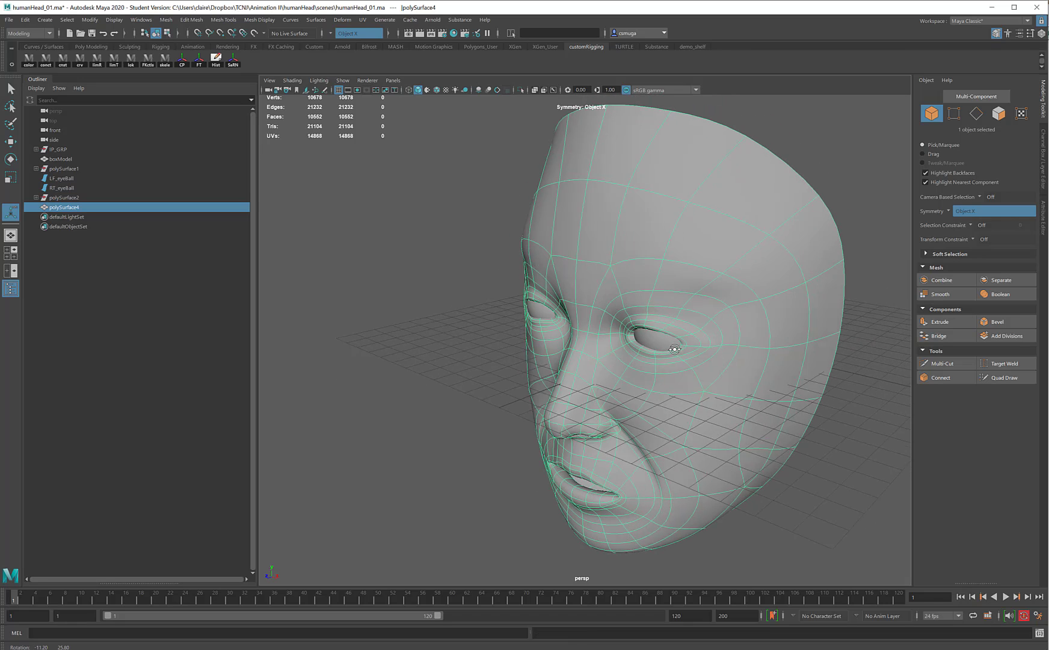
pyautogui.moveTo(672, 348); pyautogui.dragTo(595, 355)
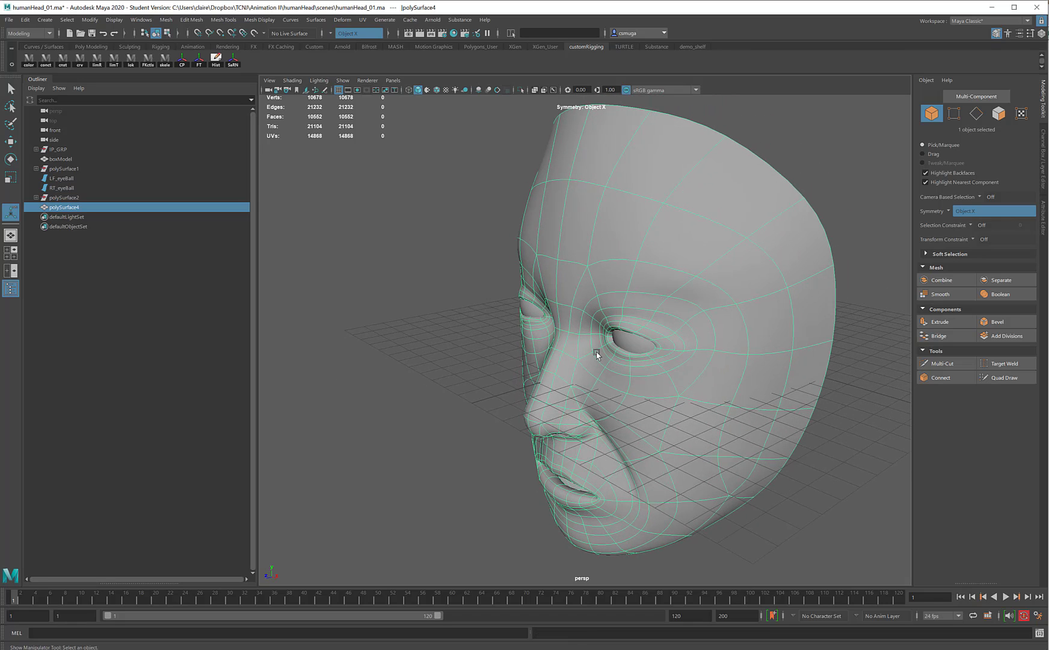
pyautogui.moveTo(596, 355); pyautogui.dragTo(619, 257)
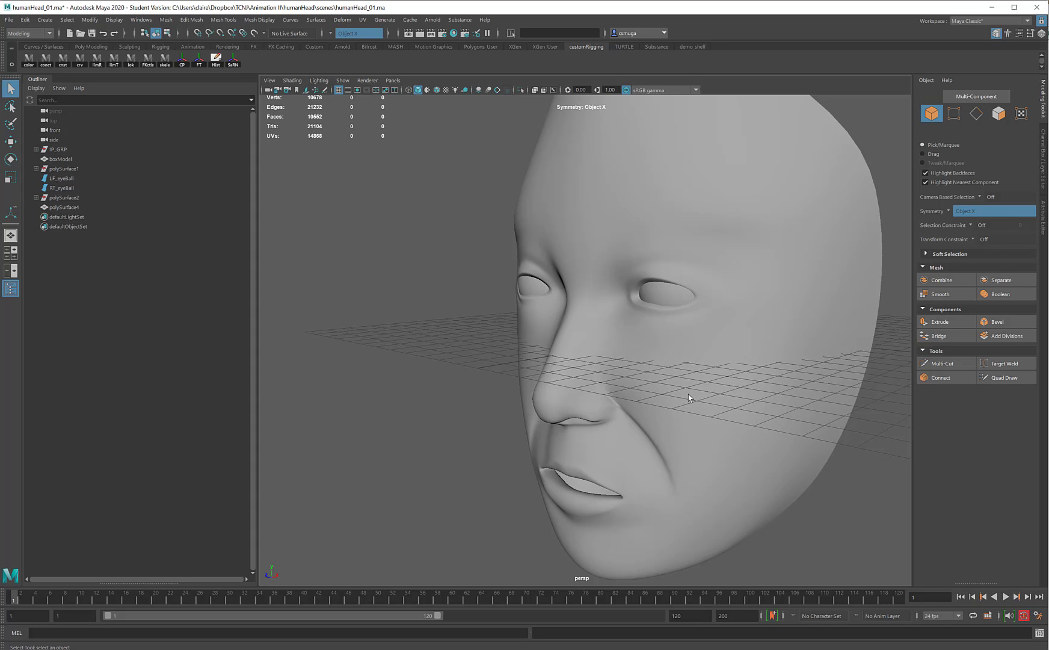
pyautogui.click(64, 207)
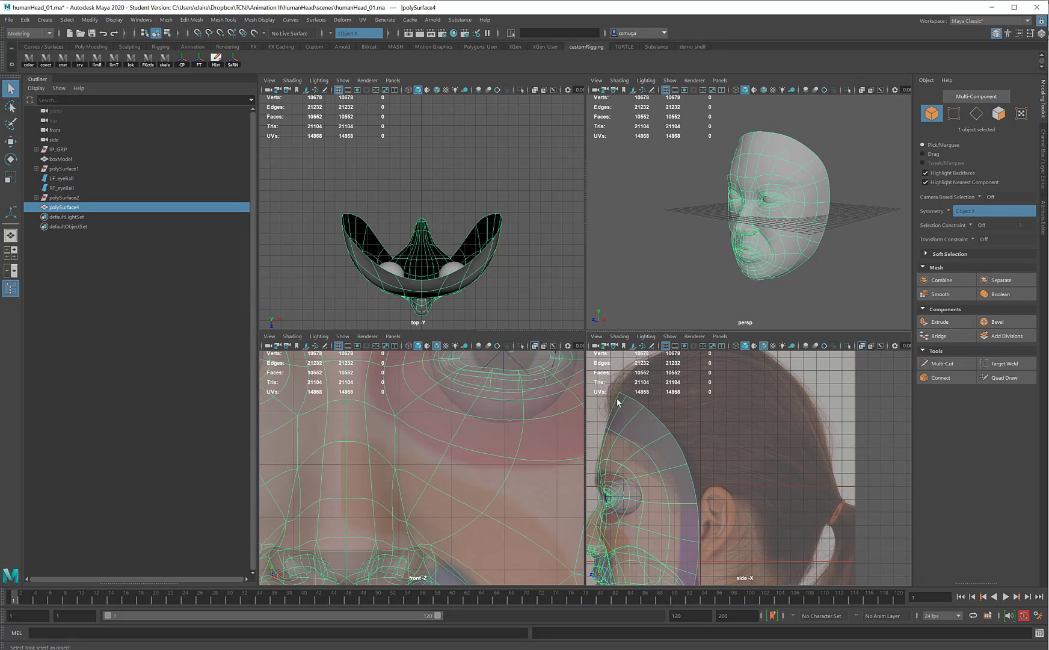
pyautogui.moveTo(677, 466)
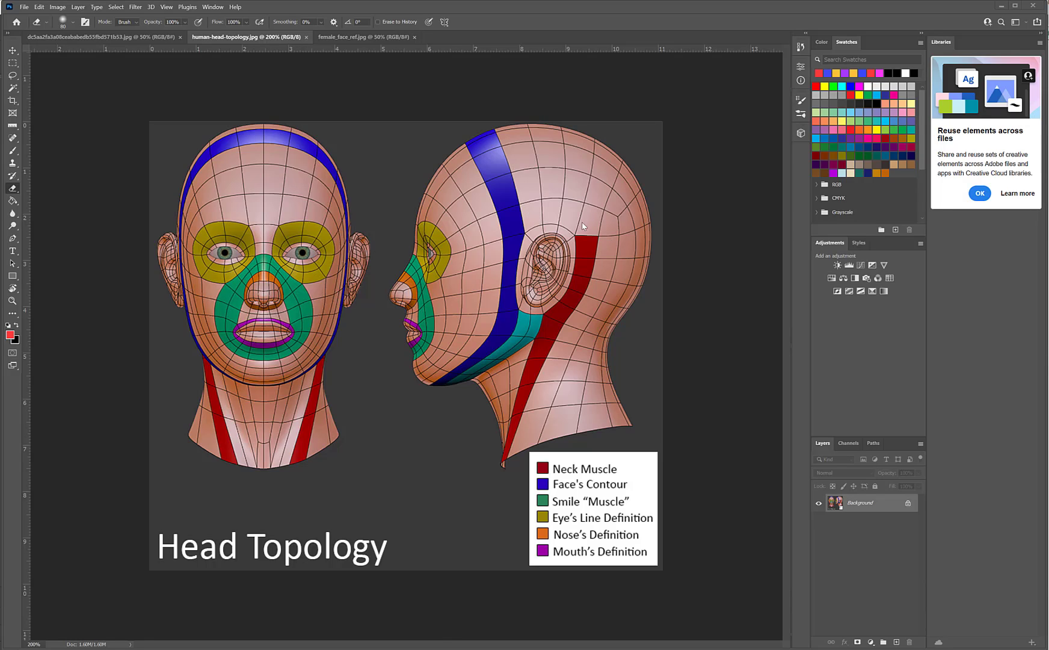
pyautogui.moveTo(552, 361)
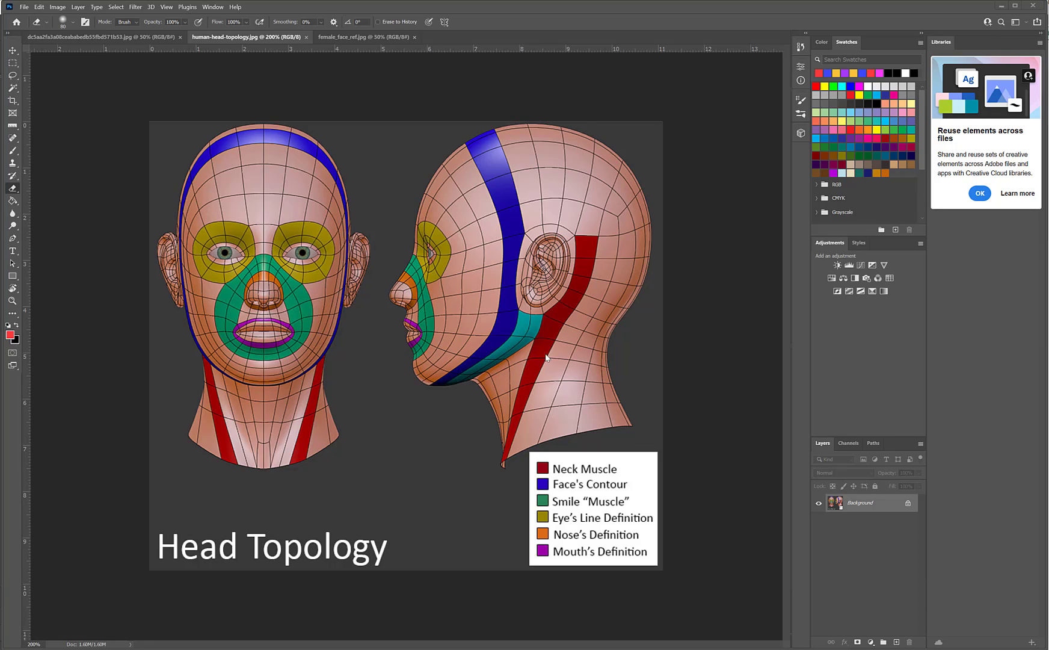
pyautogui.moveTo(548, 122)
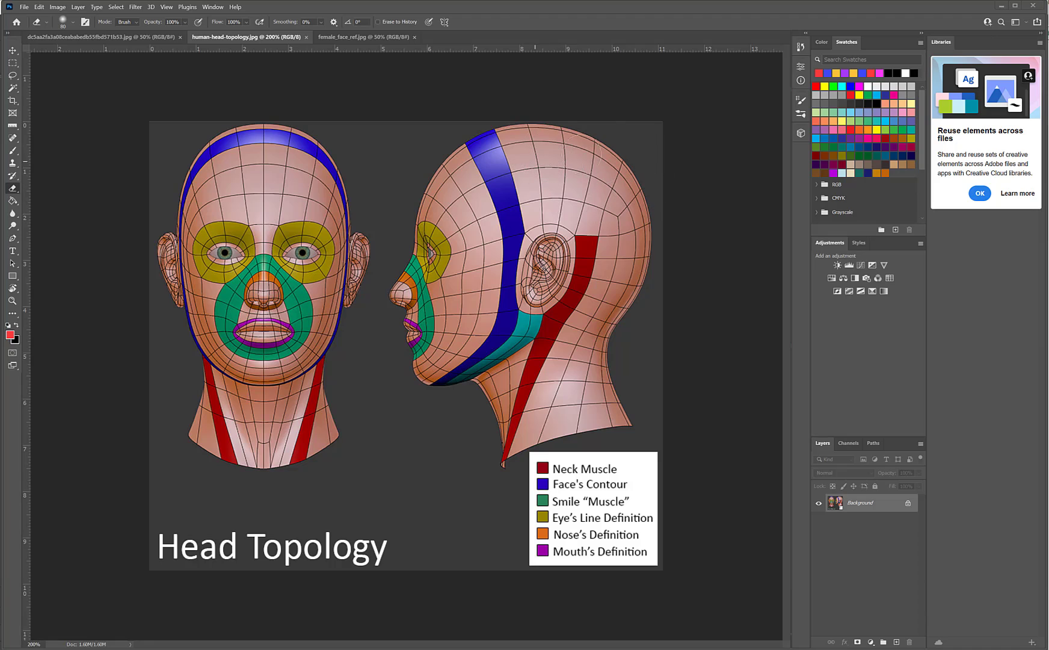
pyautogui.moveTo(427, 245)
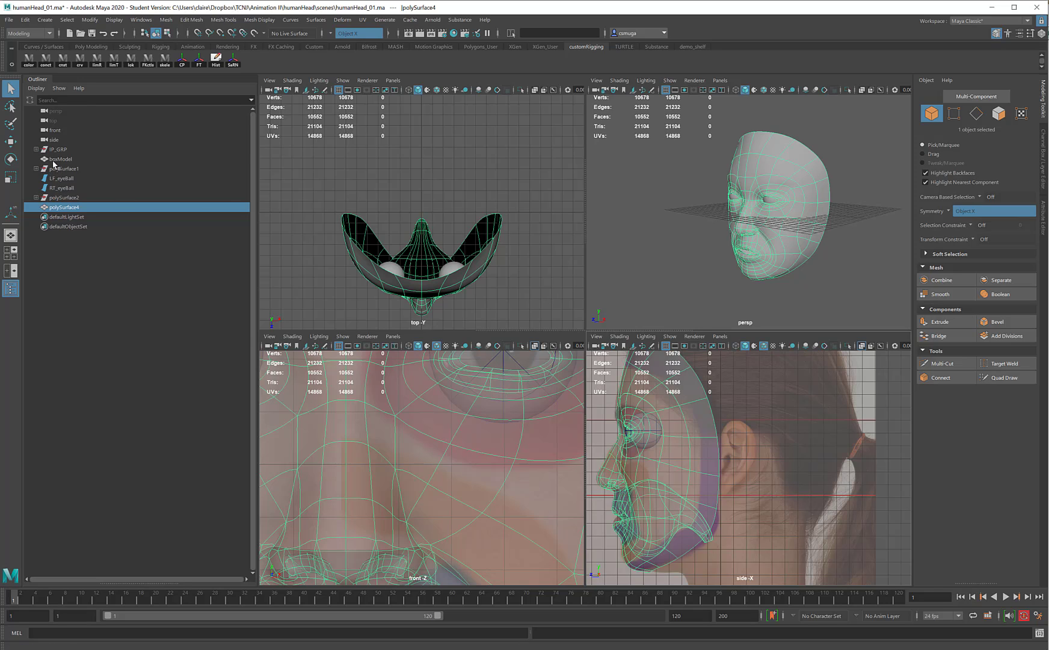
# Make the grey reference head visible behind the retopologized face and return to the Modeling Toolkit
pyautogui.click(60, 159)
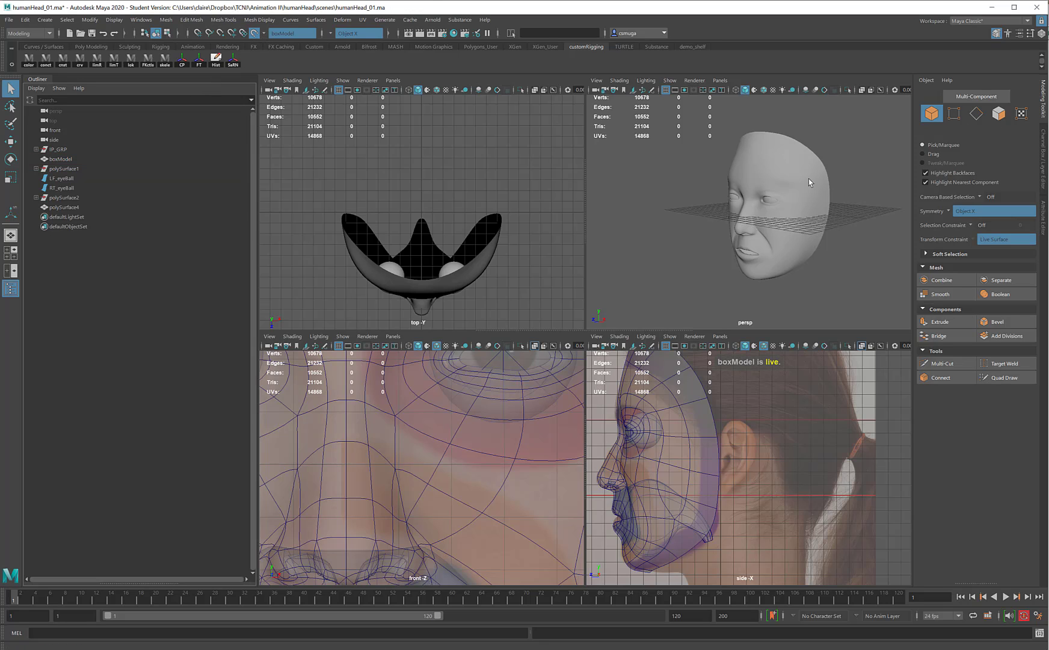
pyautogui.click(63, 207)
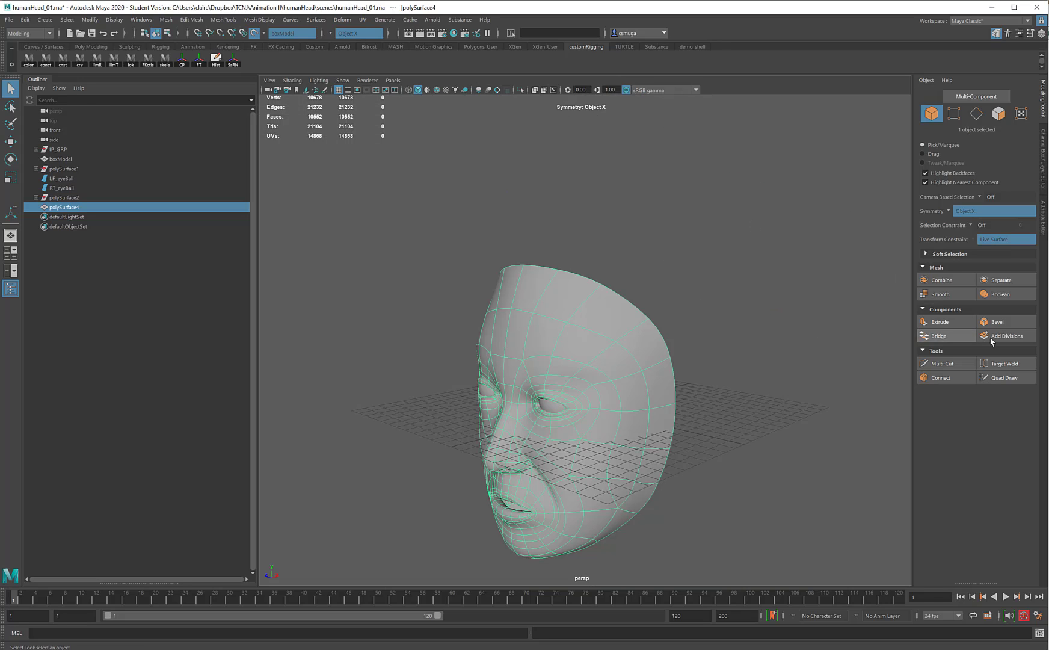
pyautogui.click(1005, 376)
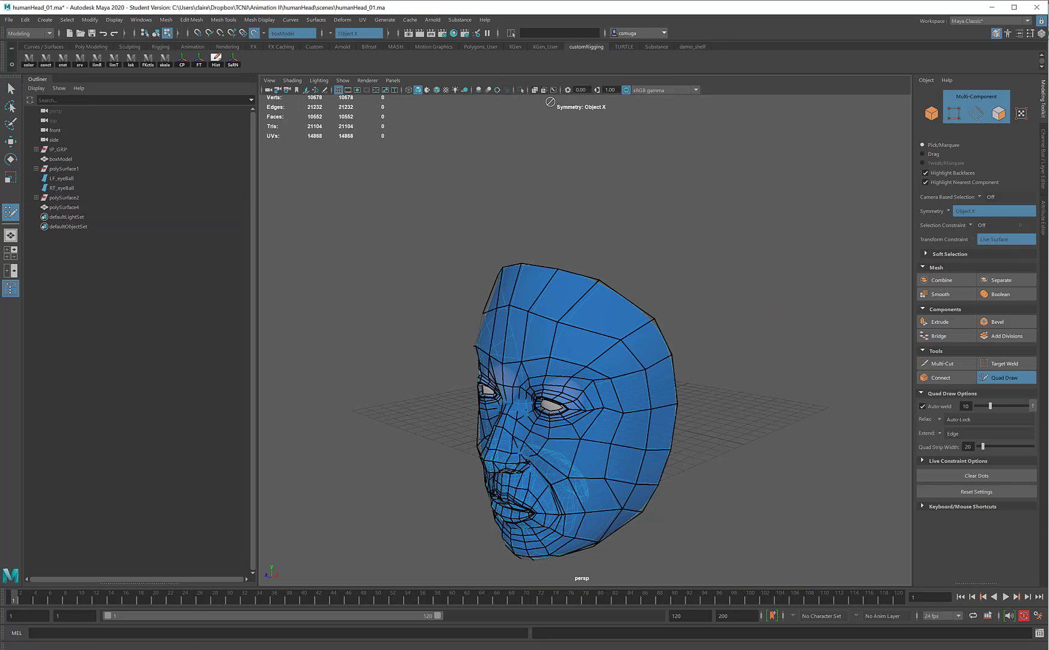
pyautogui.moveTo(521, 160)
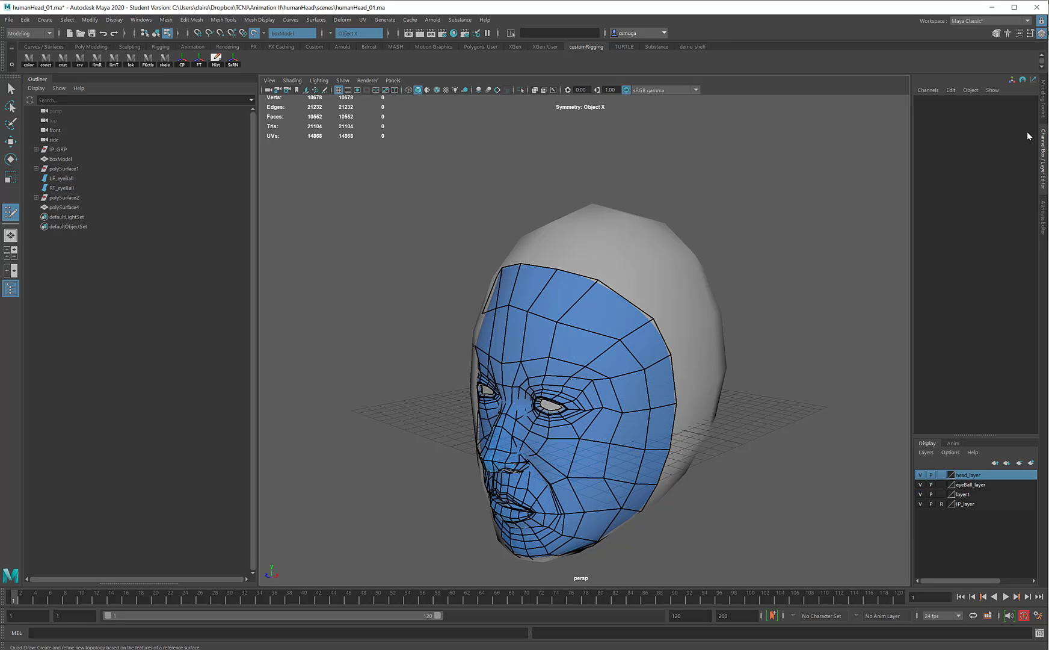
pyautogui.moveTo(1044, 104)
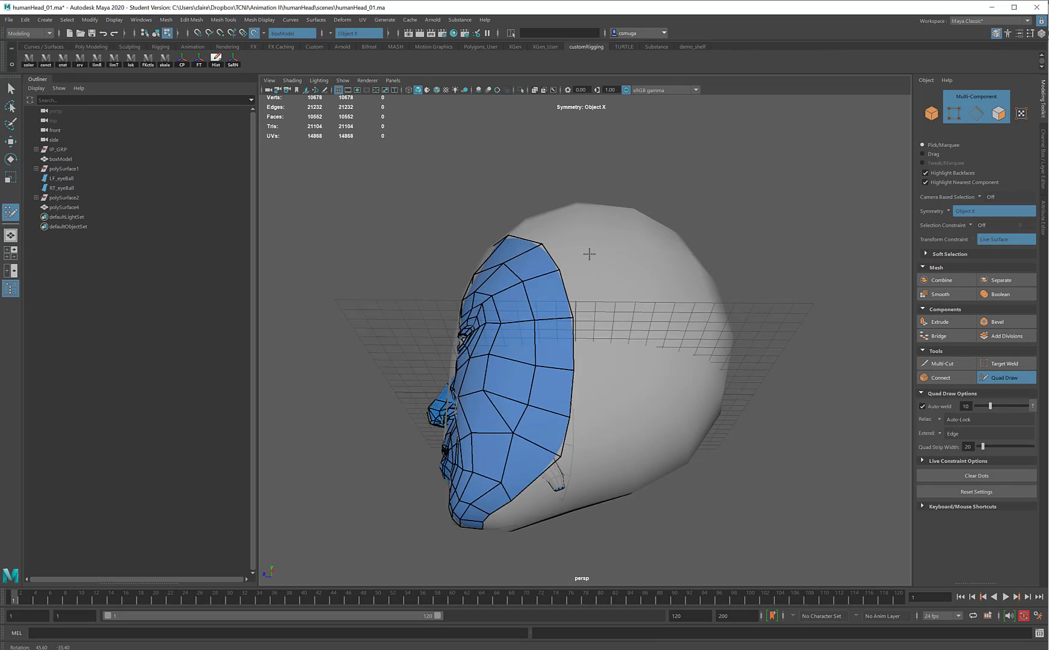
# Draw a new quad strip over the crown of the skull with Quad Draw on the live reference
pyautogui.moveTo(589, 301); pyautogui.dragTo(629, 305)
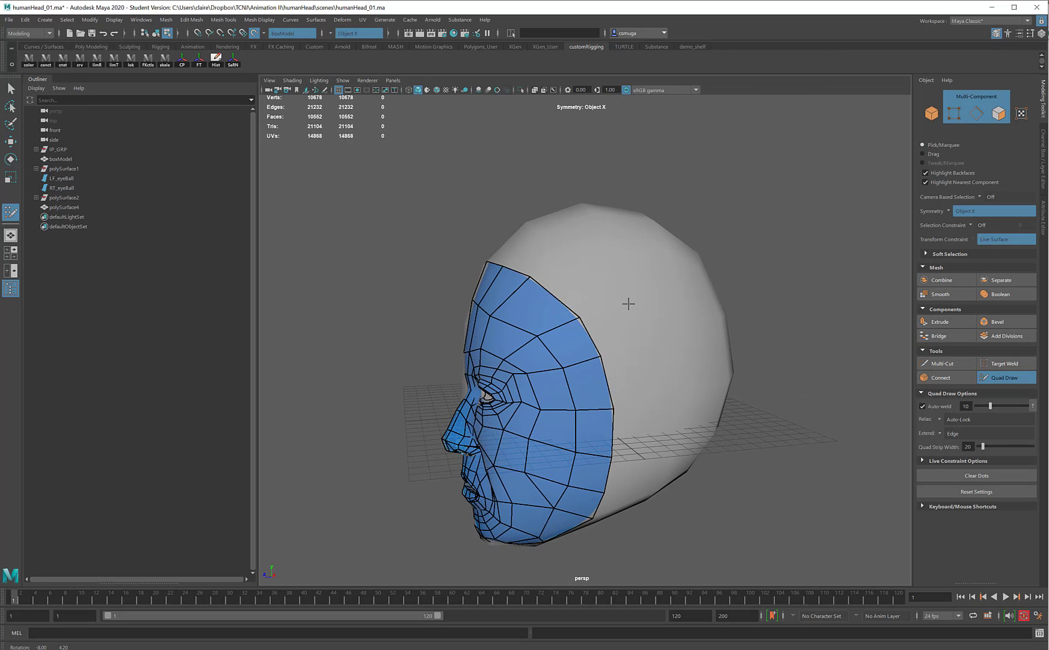
pyautogui.moveTo(629, 301); pyautogui.dragTo(605, 313)
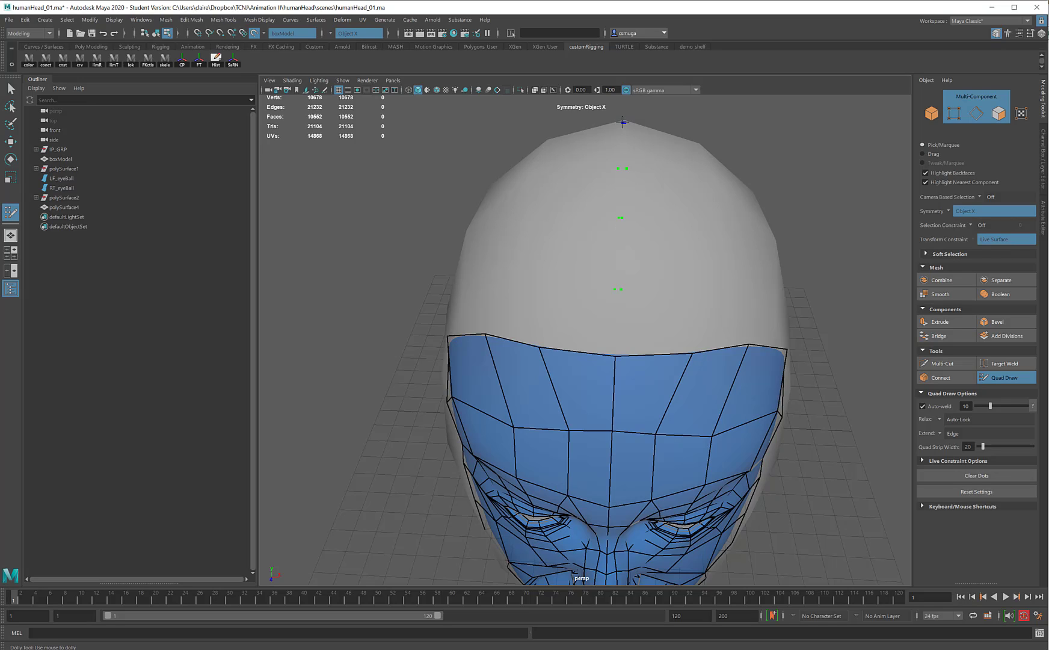
pyautogui.moveTo(622, 334); pyautogui.dragTo(602, 207)
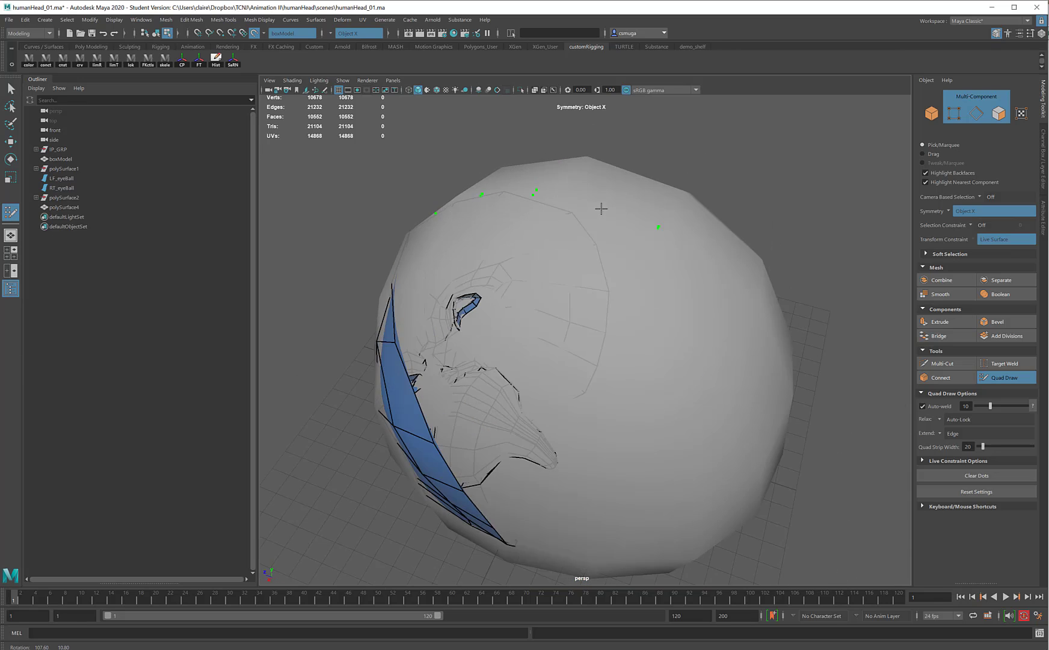
pyautogui.moveTo(603, 335); pyautogui.dragTo(603, 267)
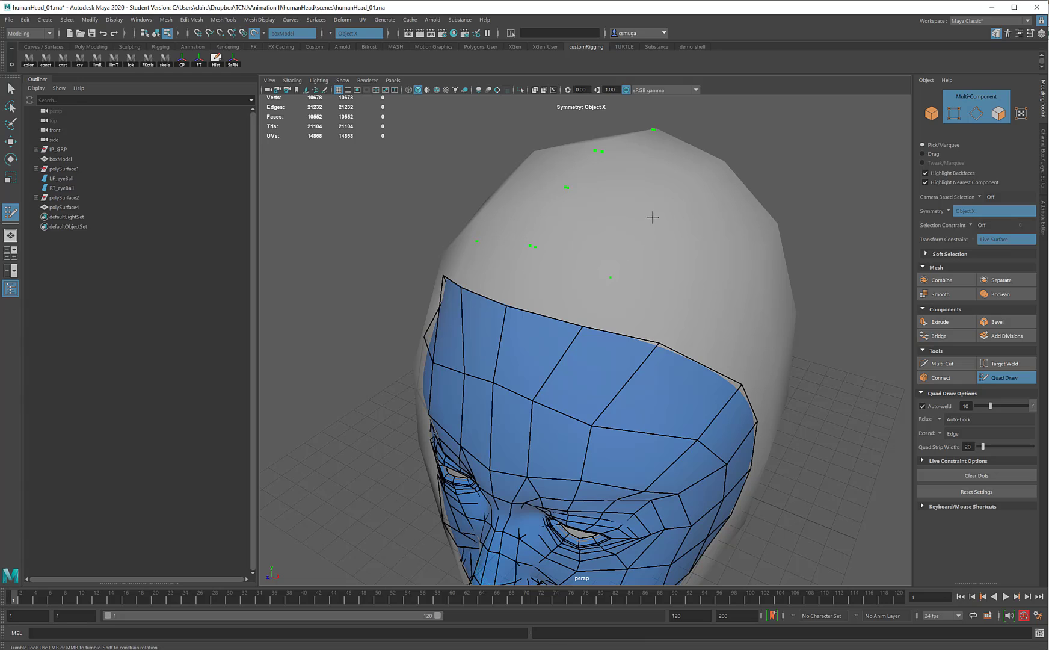
pyautogui.moveTo(652, 217); pyautogui.dragTo(689, 202)
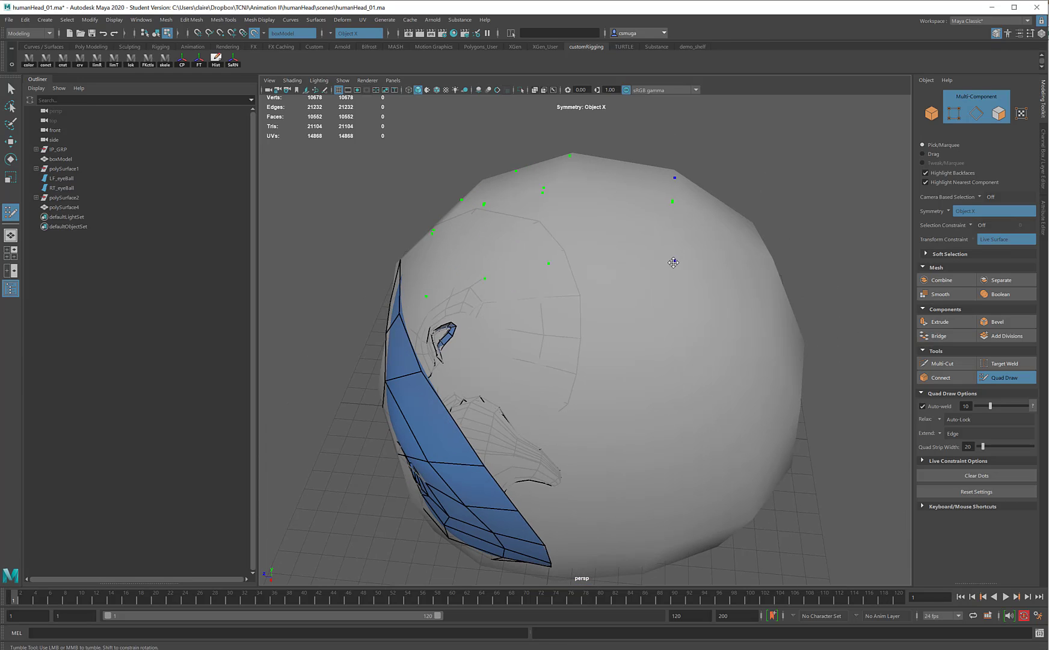
pyautogui.moveTo(673, 262); pyautogui.dragTo(642, 264)
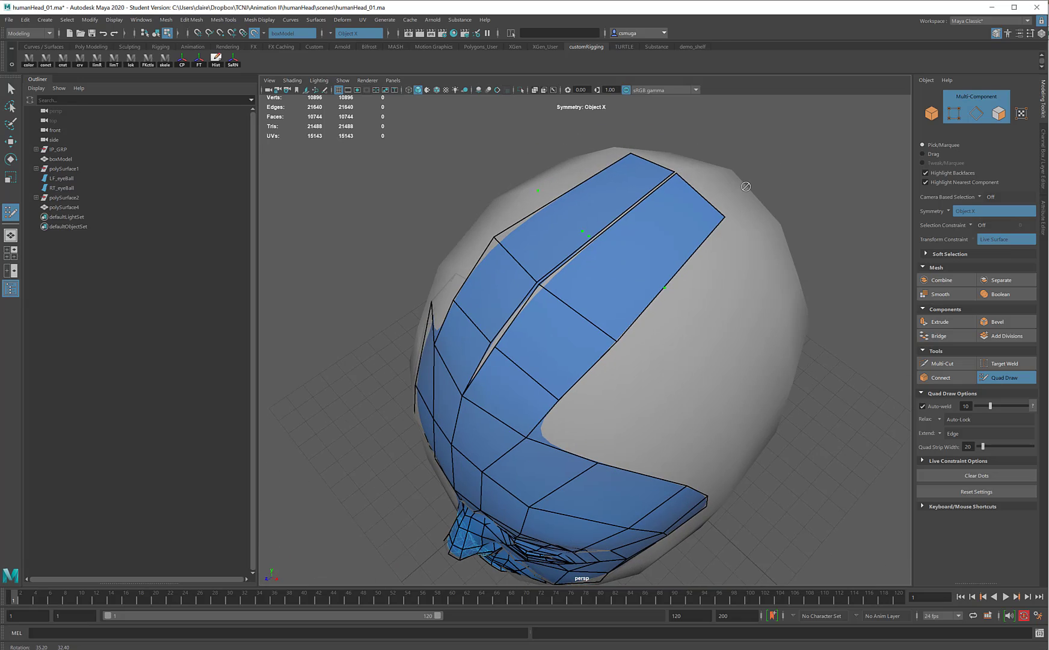
pyautogui.click(608, 284)
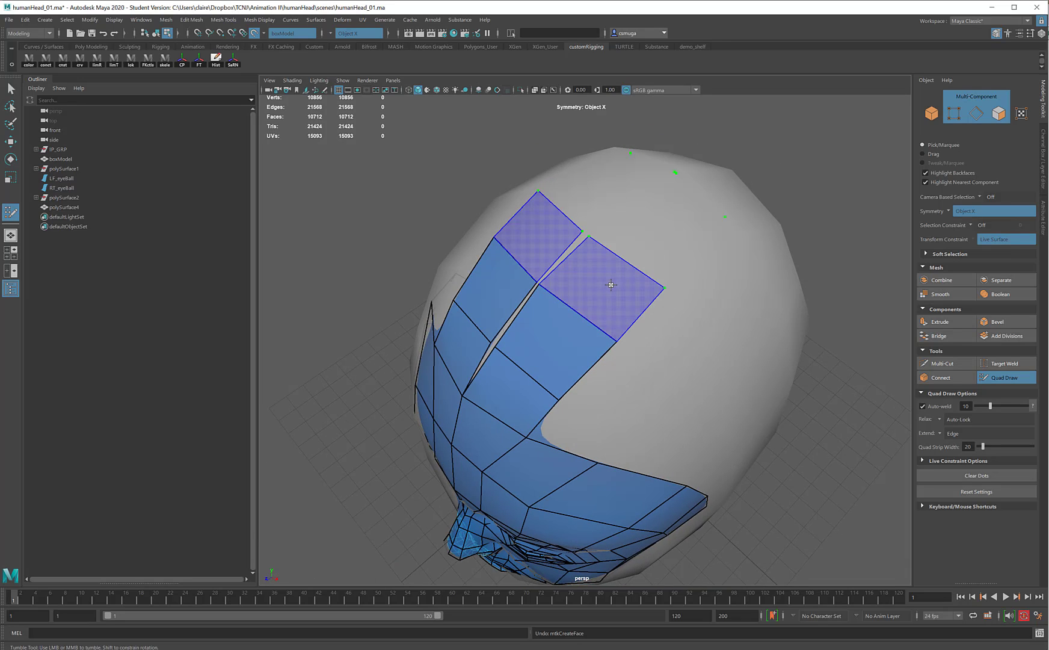
pyautogui.moveTo(609, 301); pyautogui.dragTo(709, 355)
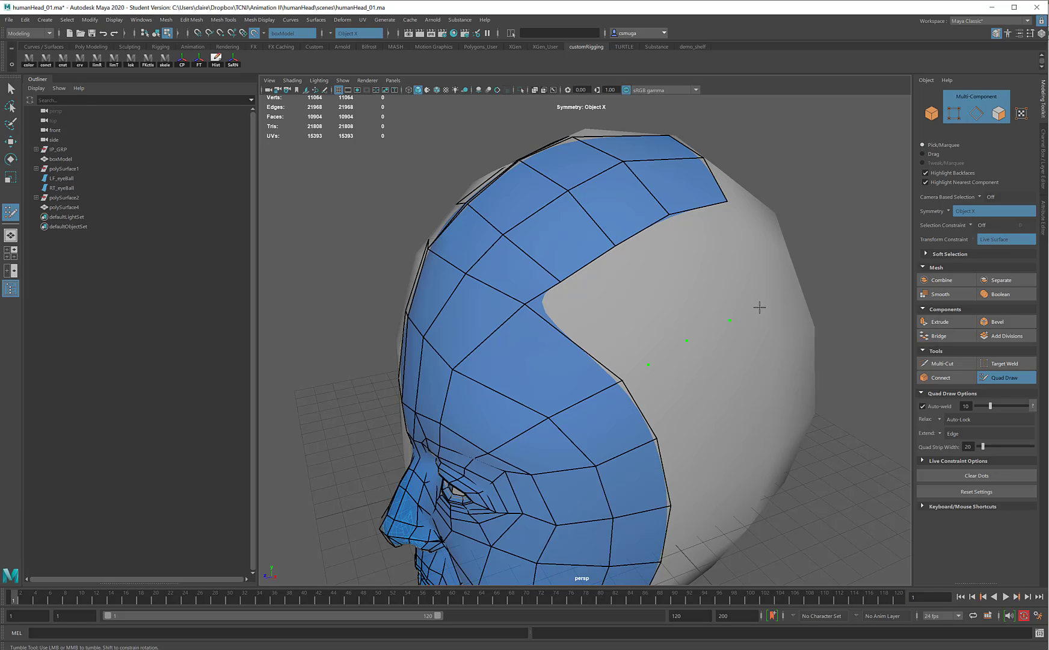
# Extend quads down the side of the head along the temple and behind the ear area
pyautogui.click(603, 337)
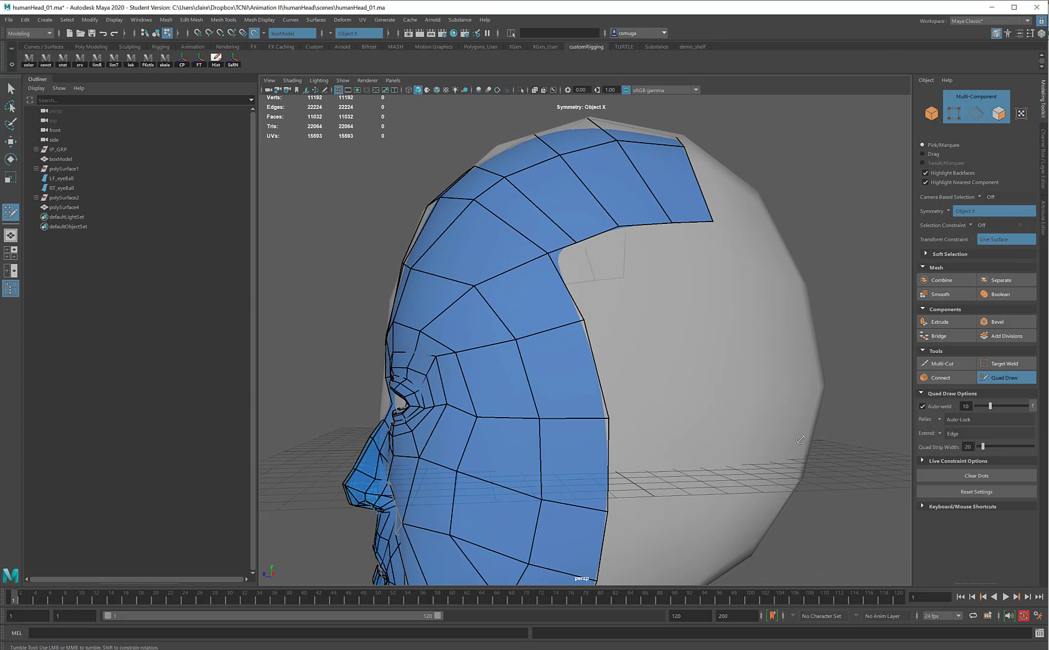
pyautogui.moveTo(616, 316)
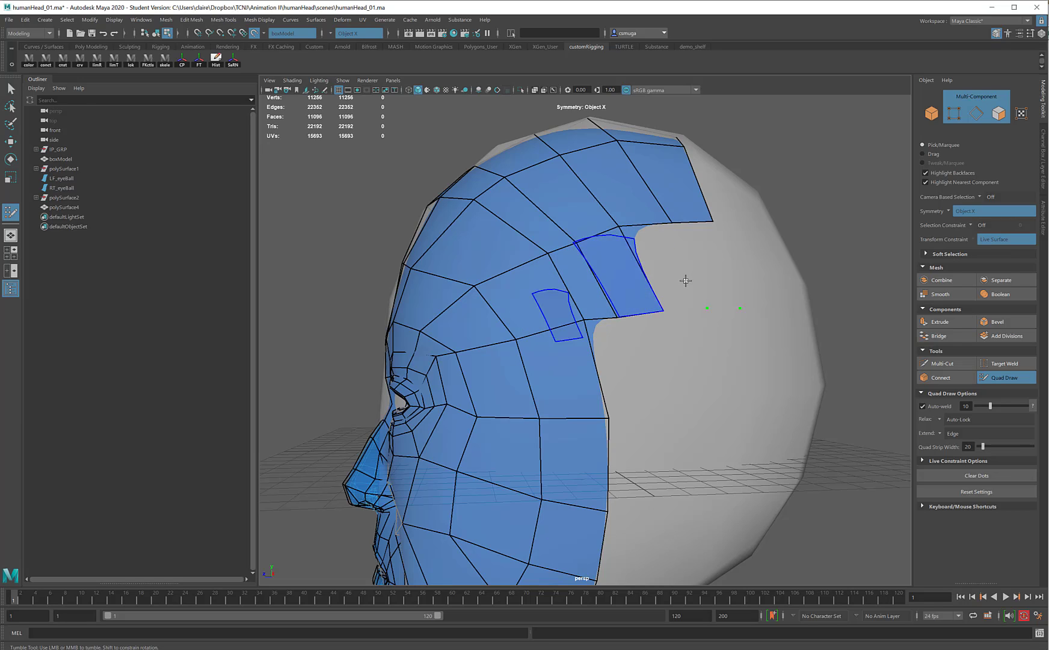
pyautogui.click(669, 274)
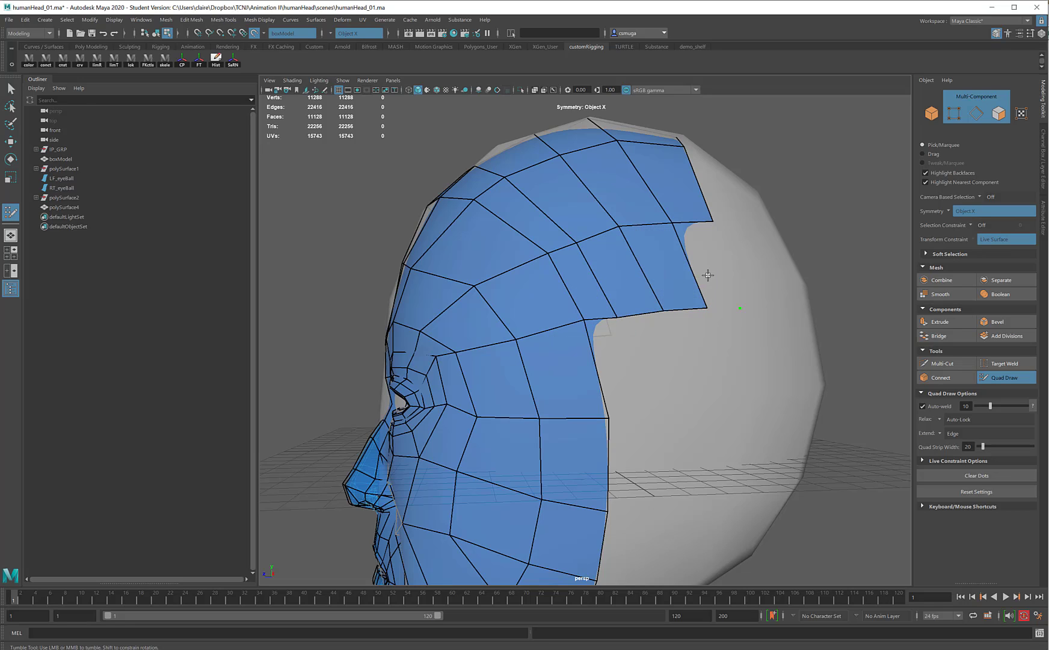
pyautogui.click(707, 275)
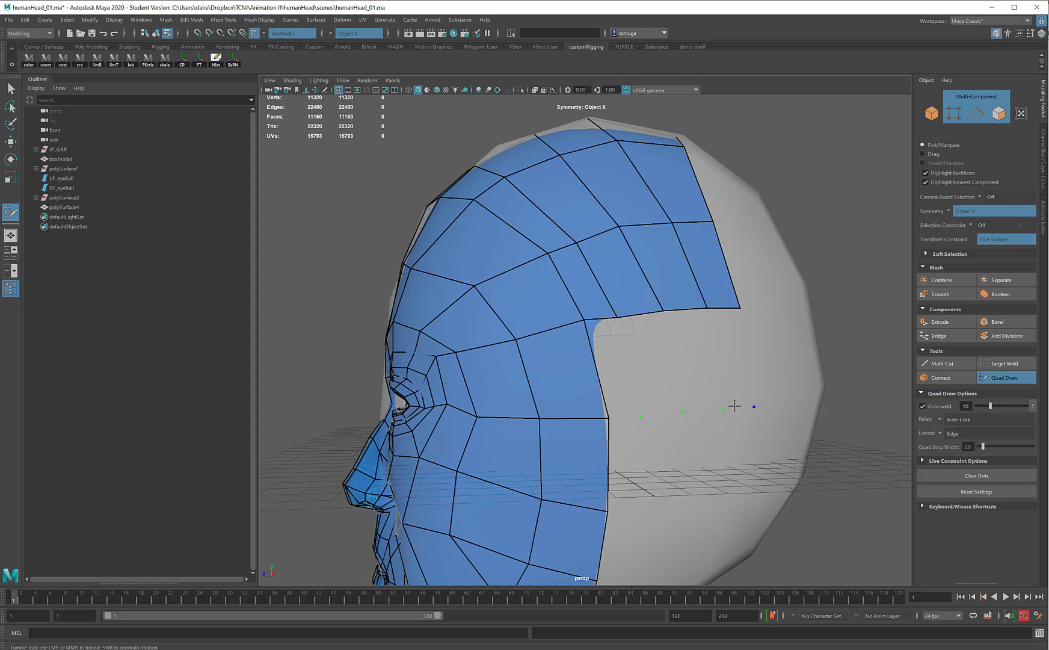
pyautogui.click(609, 382)
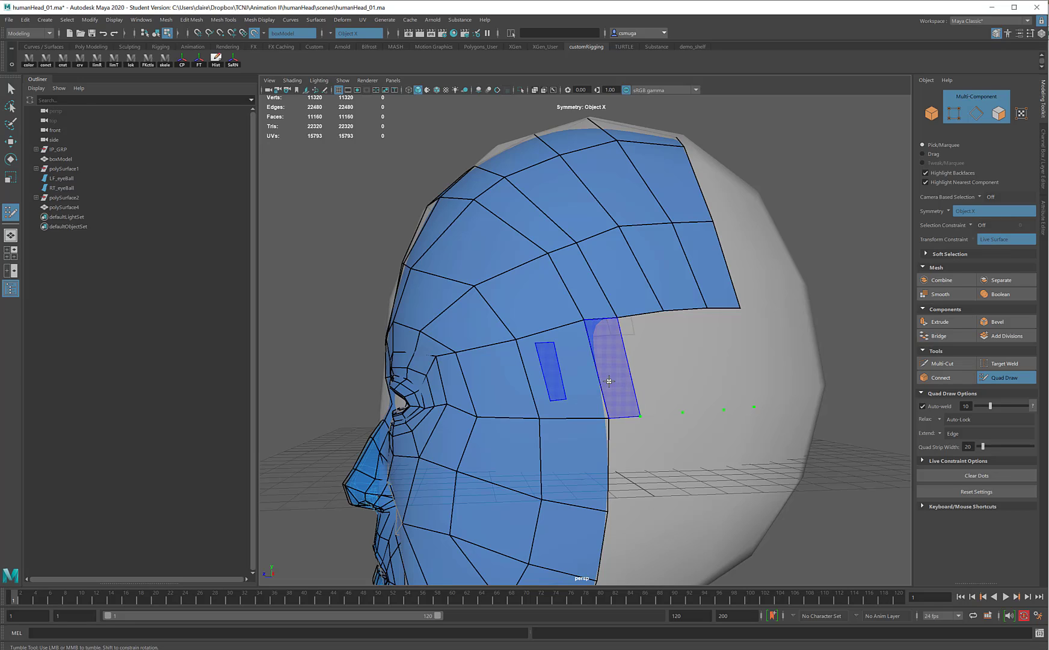
pyautogui.click(608, 382)
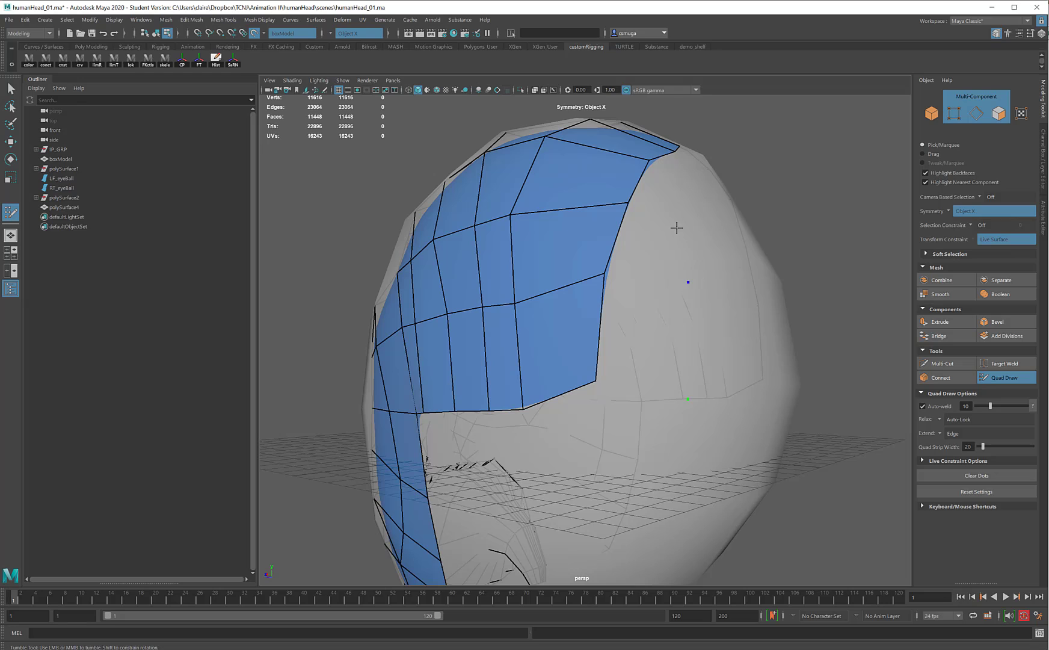
# Place quads down the back of the skull and fill the gap between strips to cover the crown
pyautogui.moveTo(676, 228); pyautogui.dragTo(767, 233)
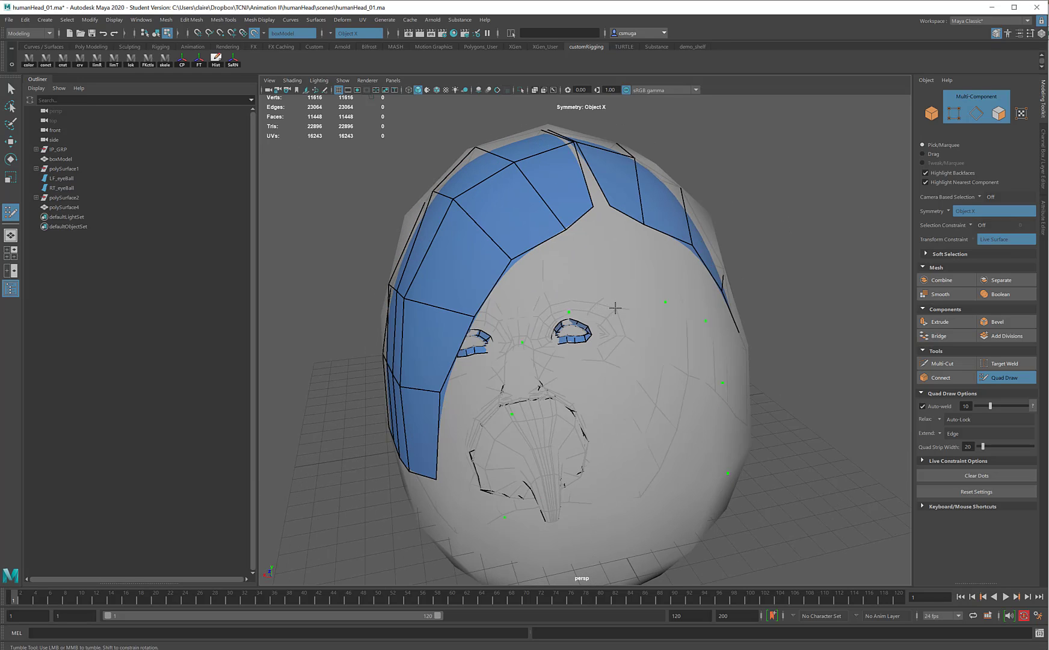
pyautogui.click(460, 467)
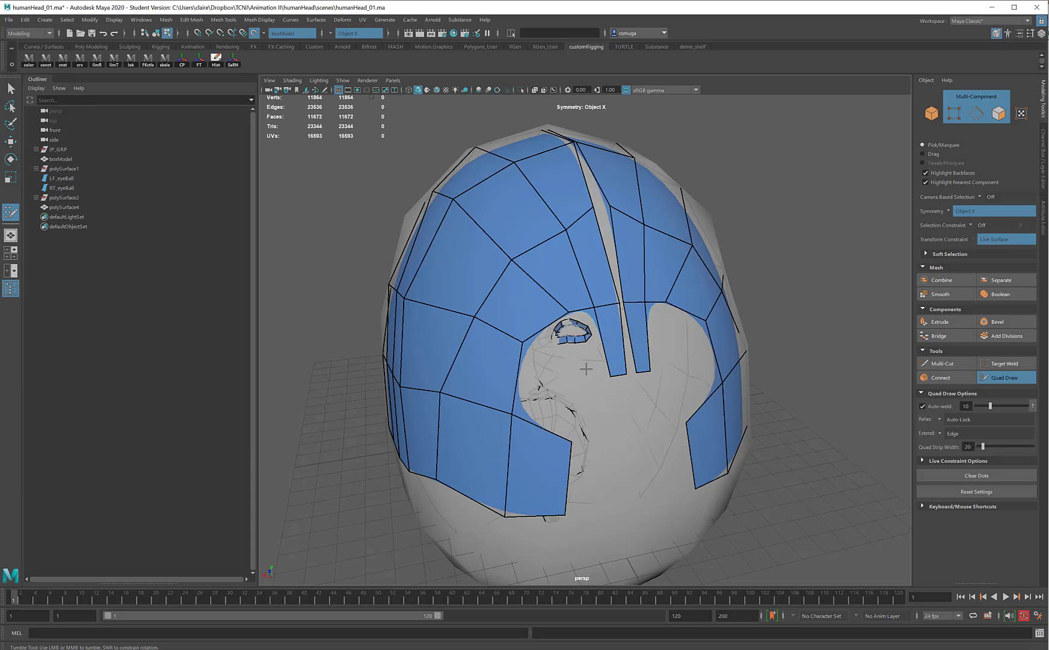
pyautogui.click(559, 410)
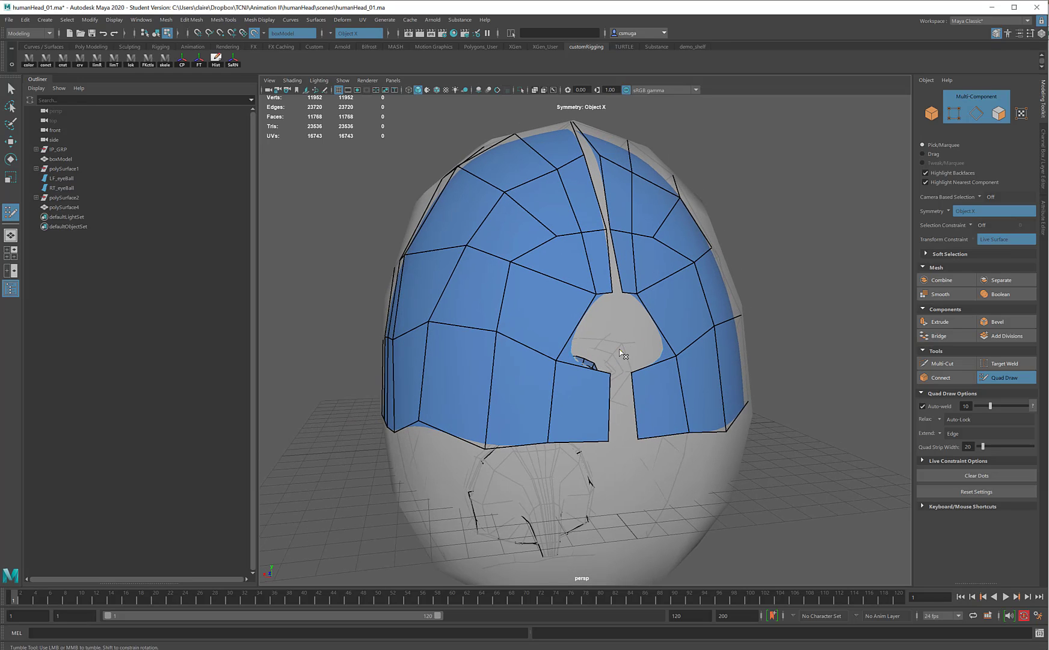
pyautogui.click(589, 342)
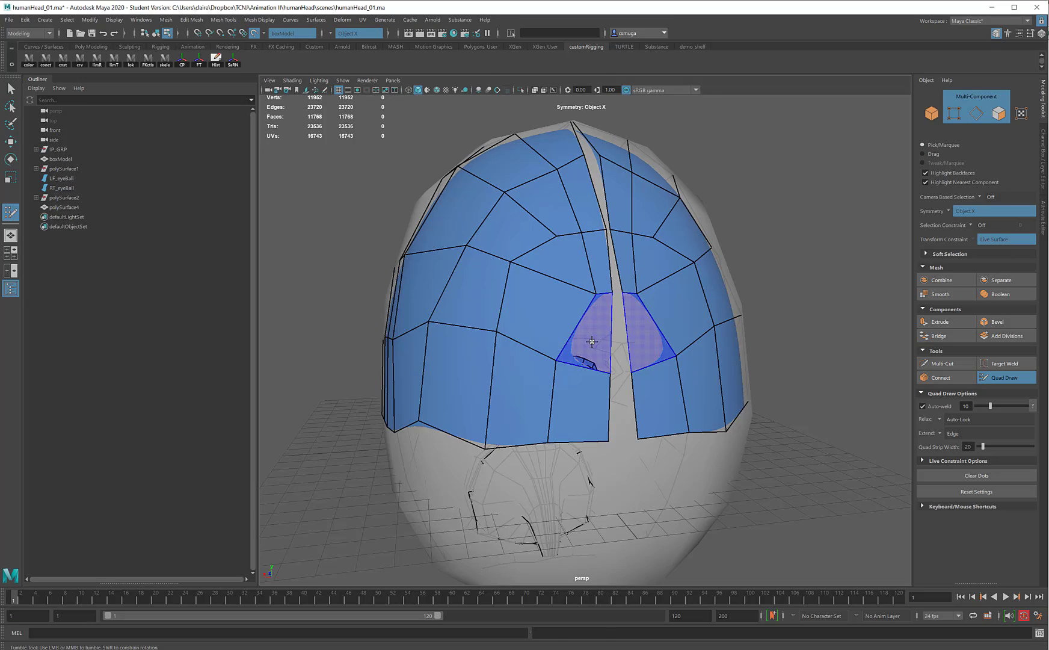
pyautogui.moveTo(588, 342); pyautogui.dragTo(755, 288)
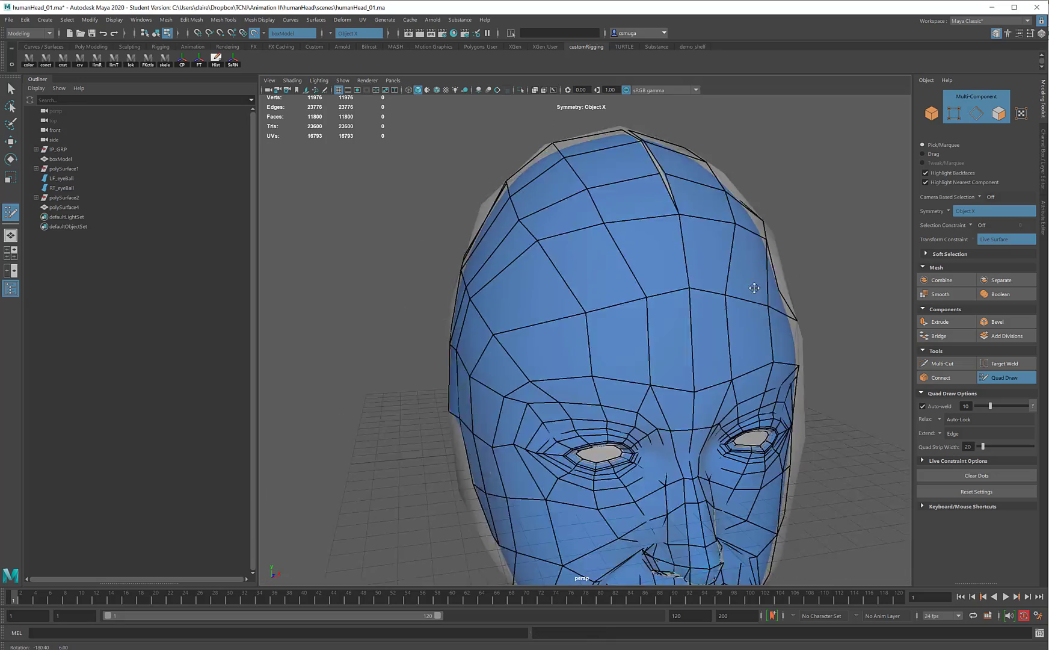
pyautogui.moveTo(754, 288); pyautogui.dragTo(660, 322)
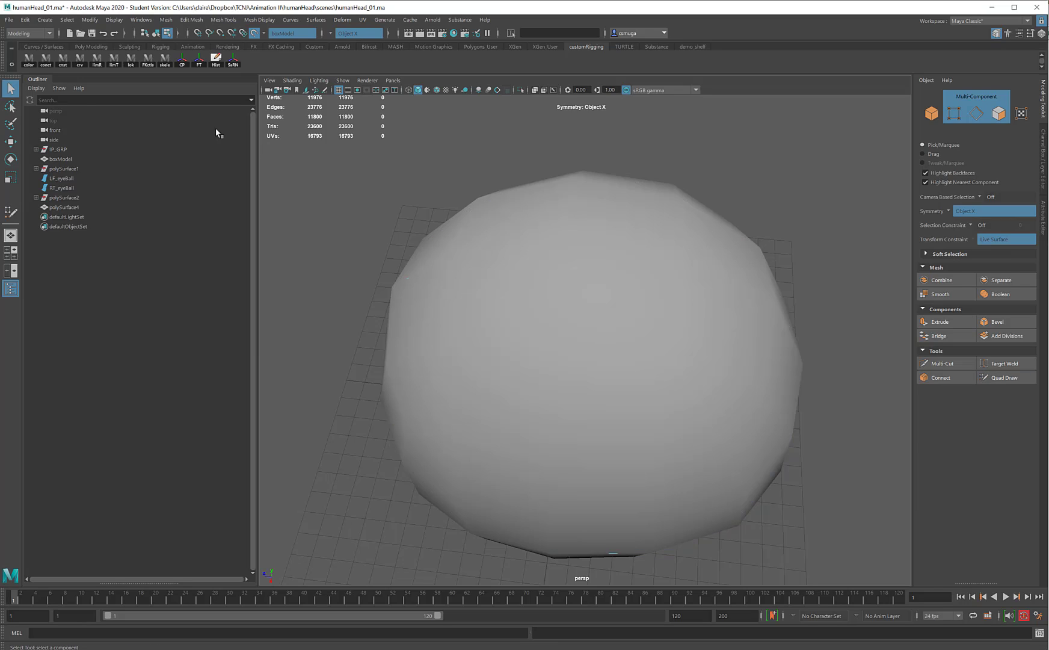
pyautogui.moveTo(431, 4)
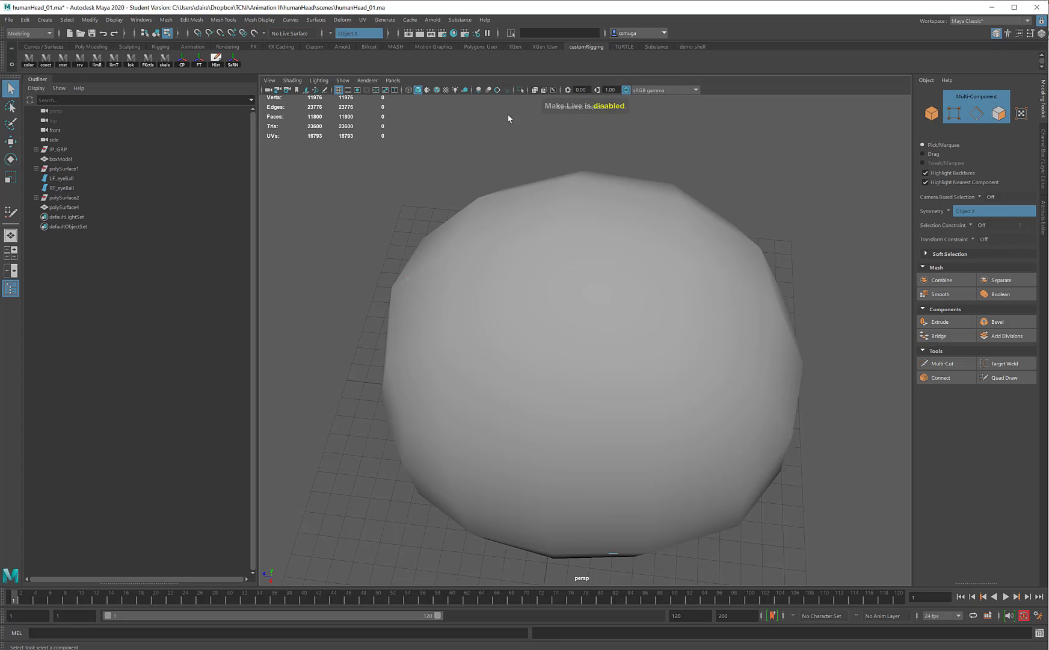
pyautogui.moveTo(1044, 163)
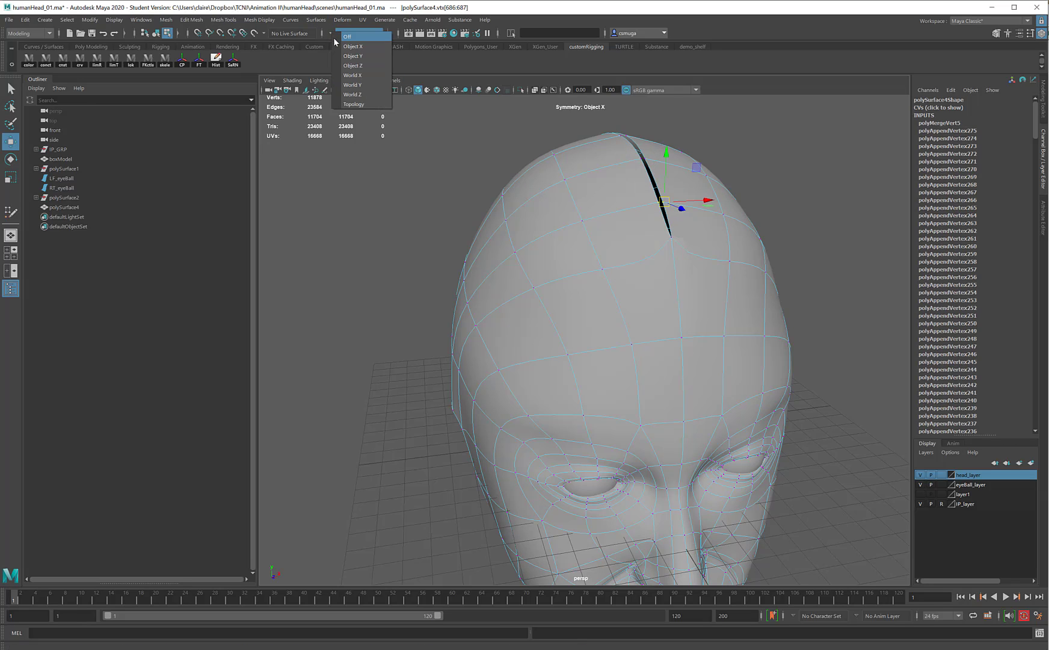
# With Symmetry off, merge the vertices at the crown slit and drop smooth preview
pyautogui.click(348, 37)
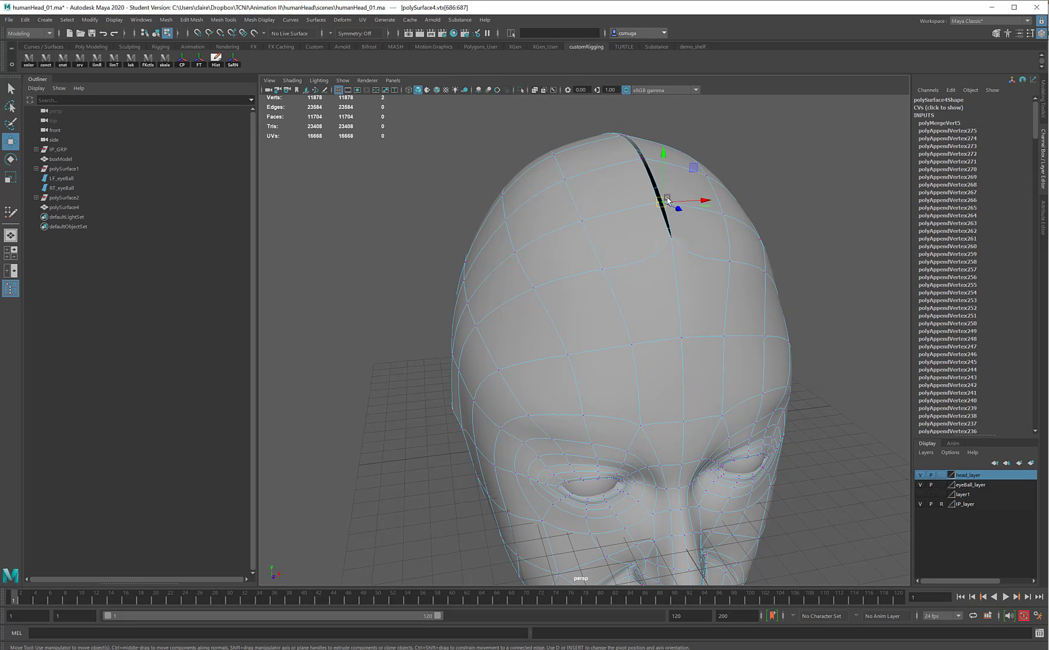
pyautogui.rightClick(665, 201)
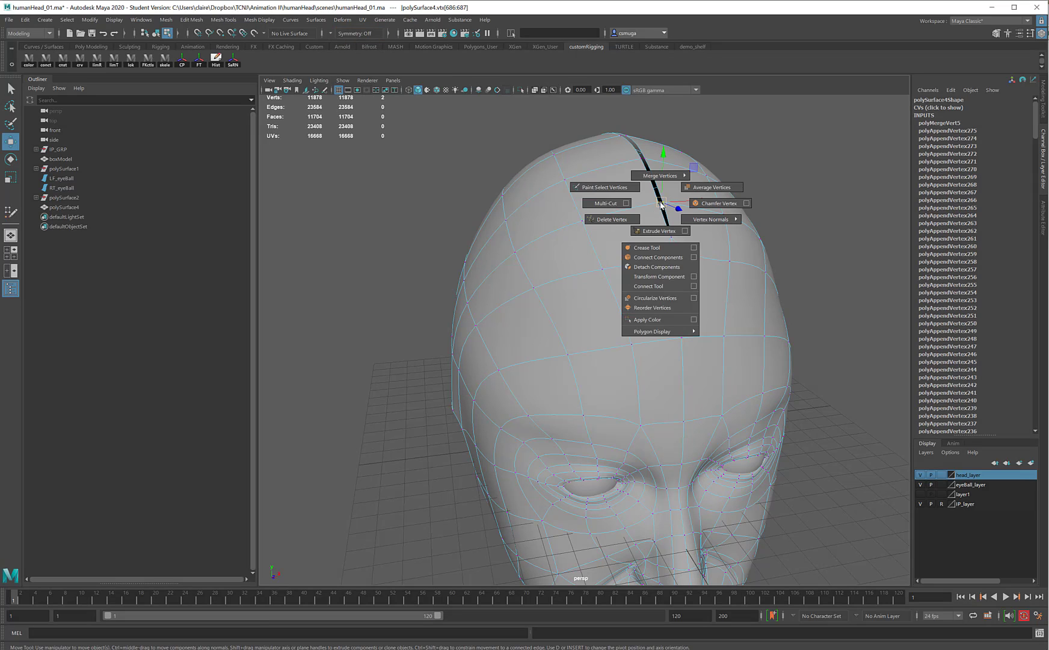
pyautogui.click(658, 175)
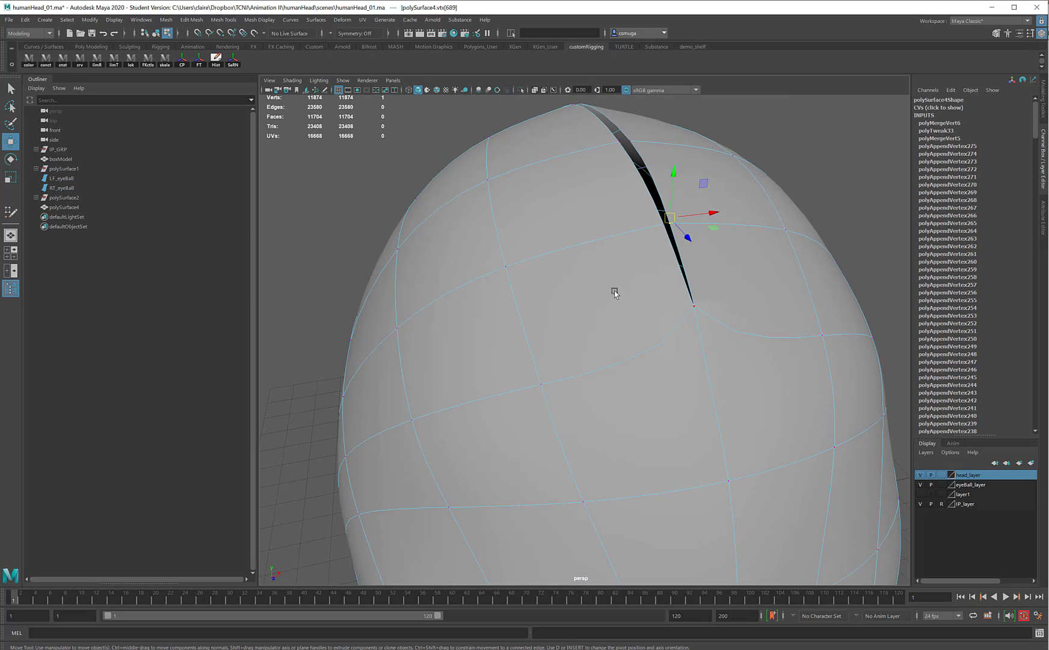
pyautogui.press('1')
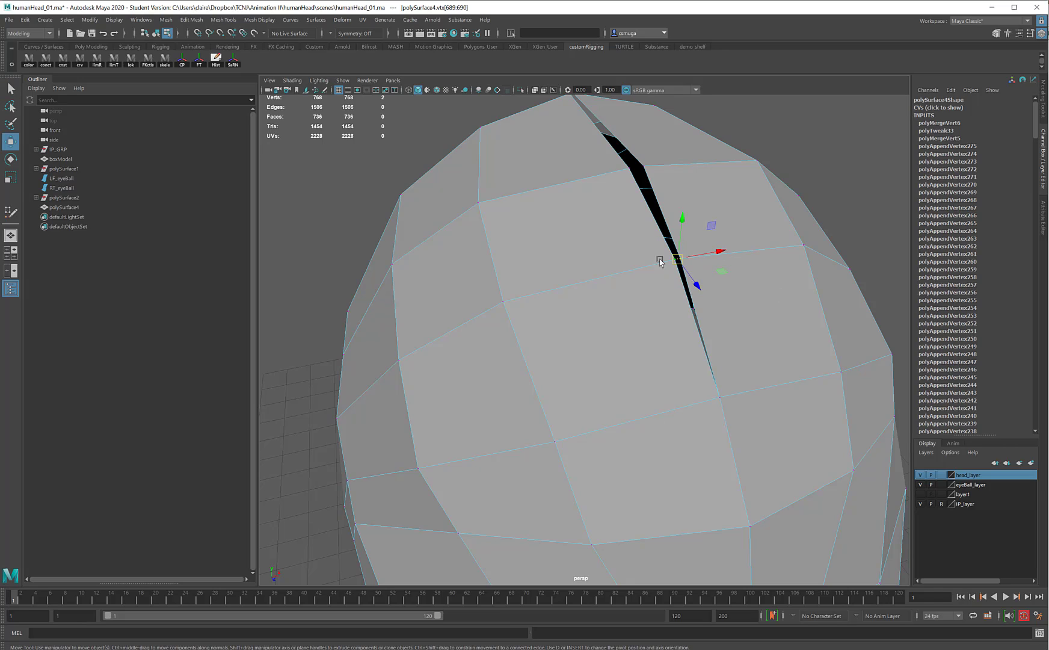
pyautogui.moveTo(644, 249)
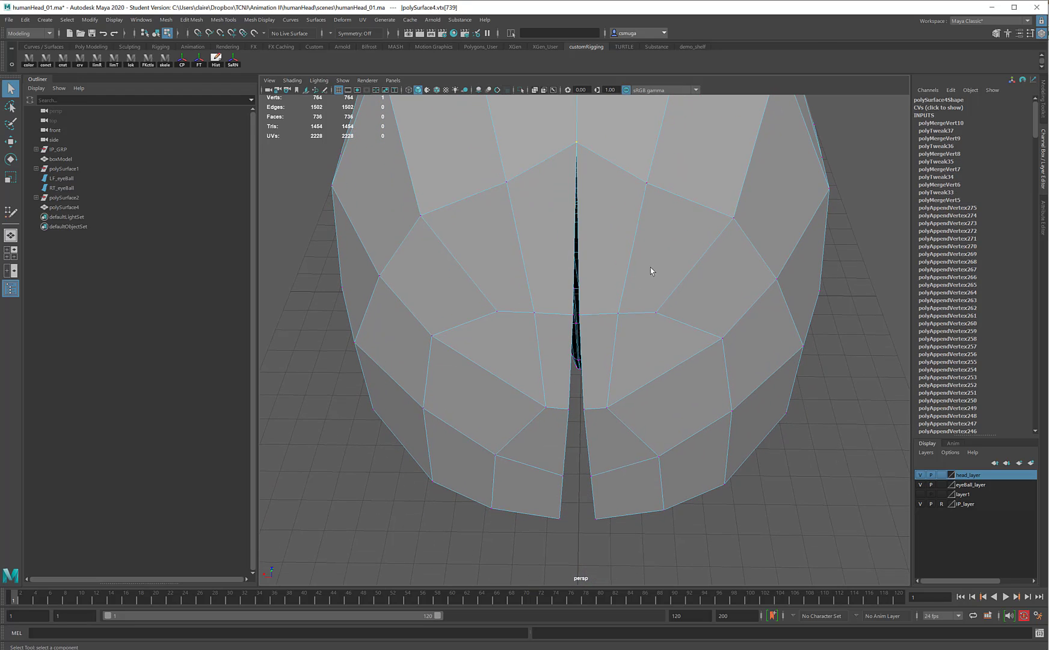
# Select the remaining open vertex pairs down the back seam to its bottom
pyautogui.click(576, 314)
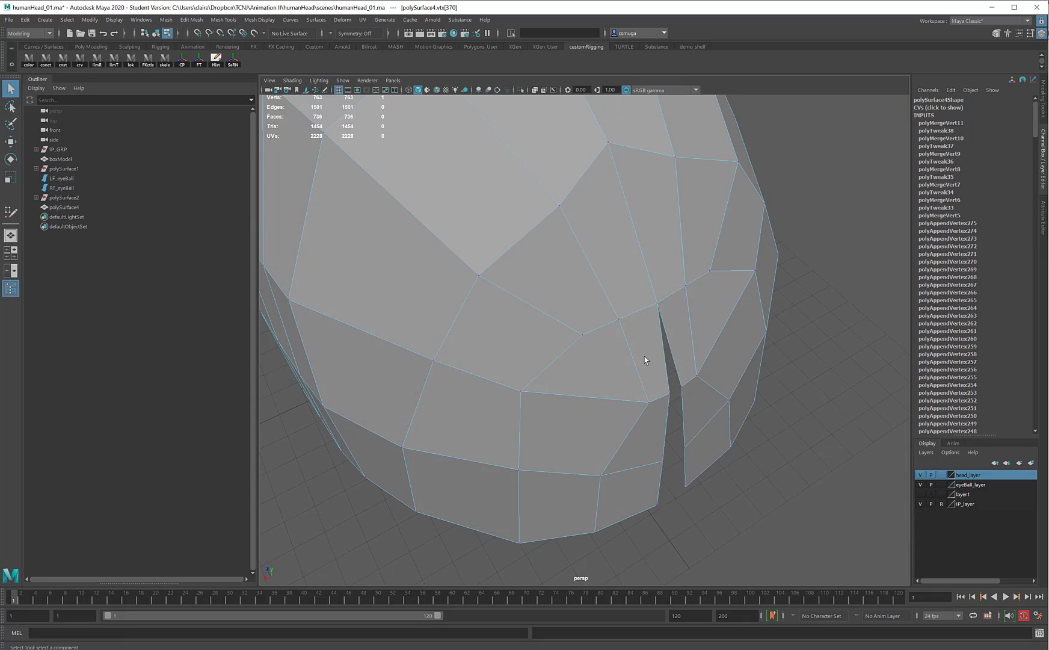
pyautogui.click(676, 388)
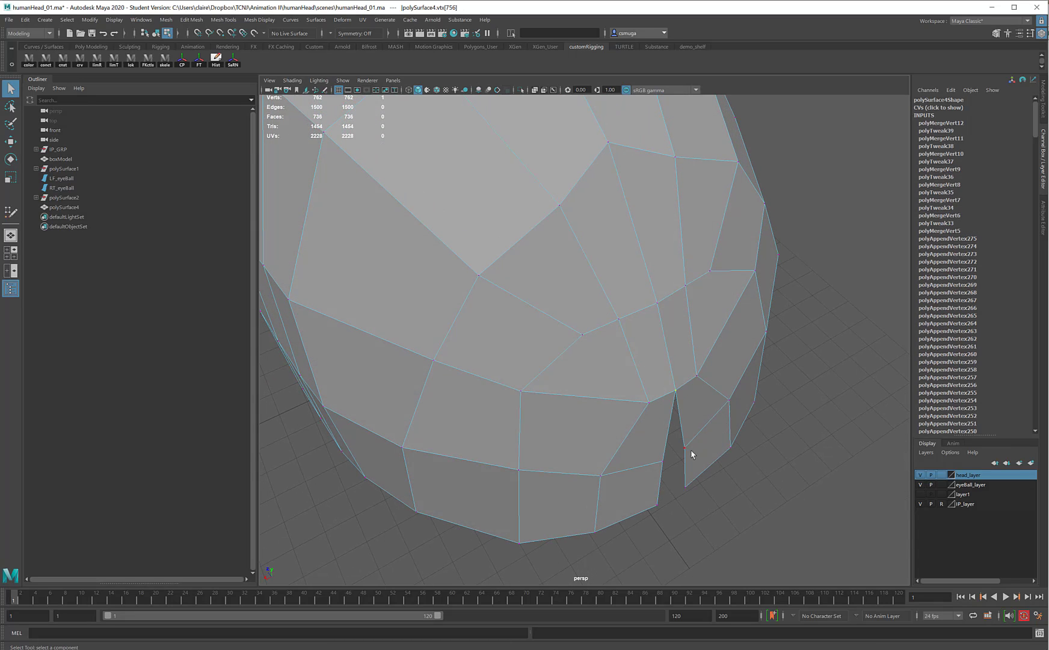
pyautogui.click(676, 444)
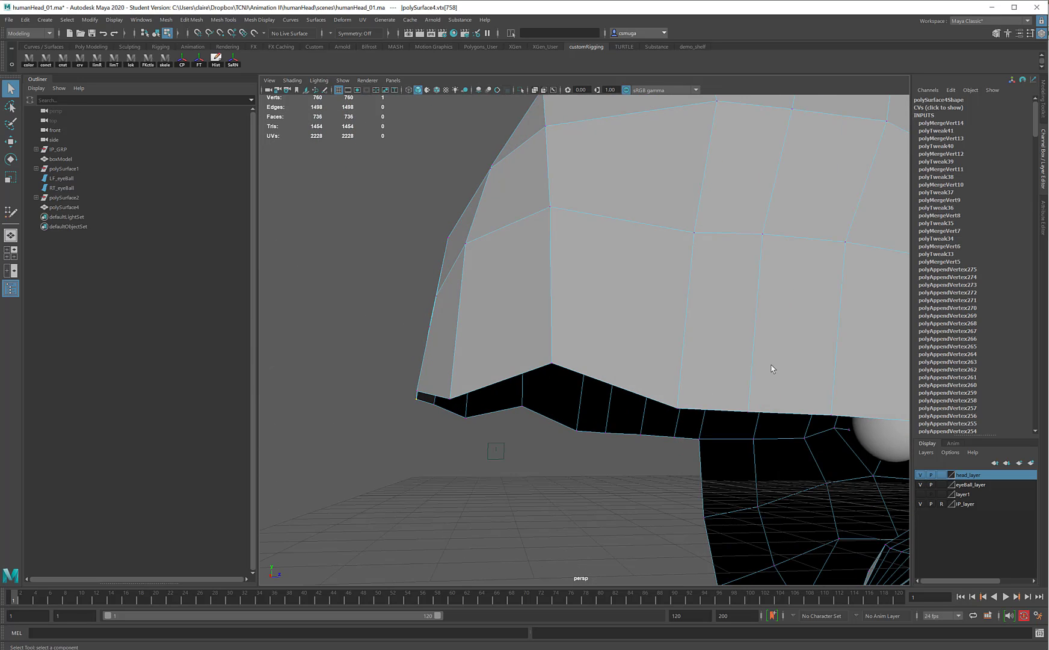
pyautogui.moveTo(770, 369); pyautogui.dragTo(571, 291)
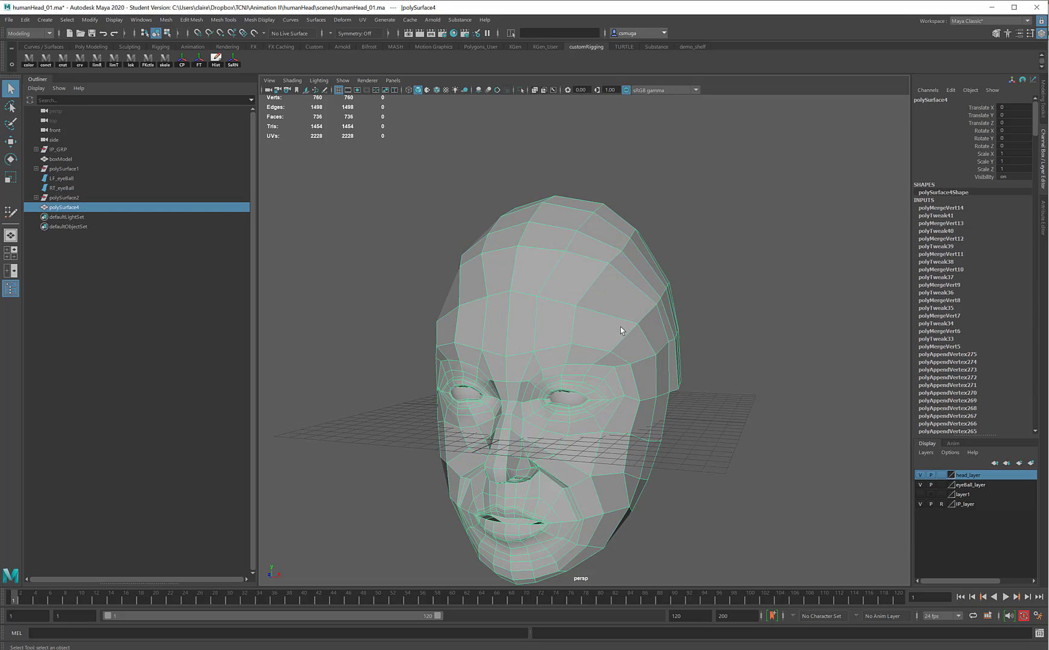
# Brush the Sculpting Smooth Tool over the lumpy back of the skull
pyautogui.moveTo(621, 330); pyautogui.dragTo(635, 330)
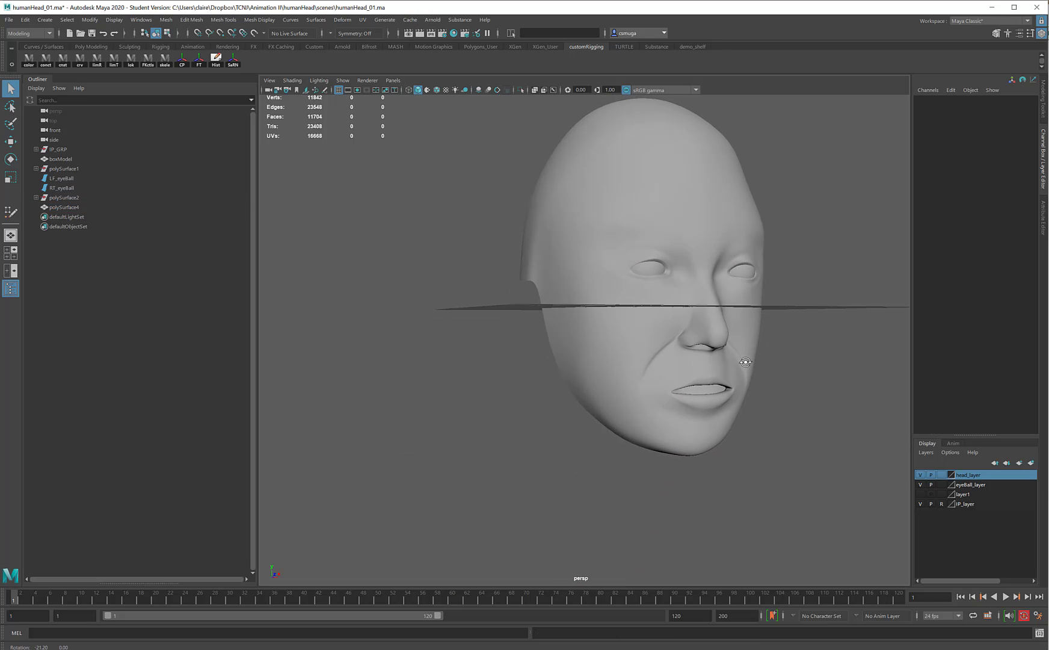
pyautogui.moveTo(745, 360); pyautogui.dragTo(714, 365)
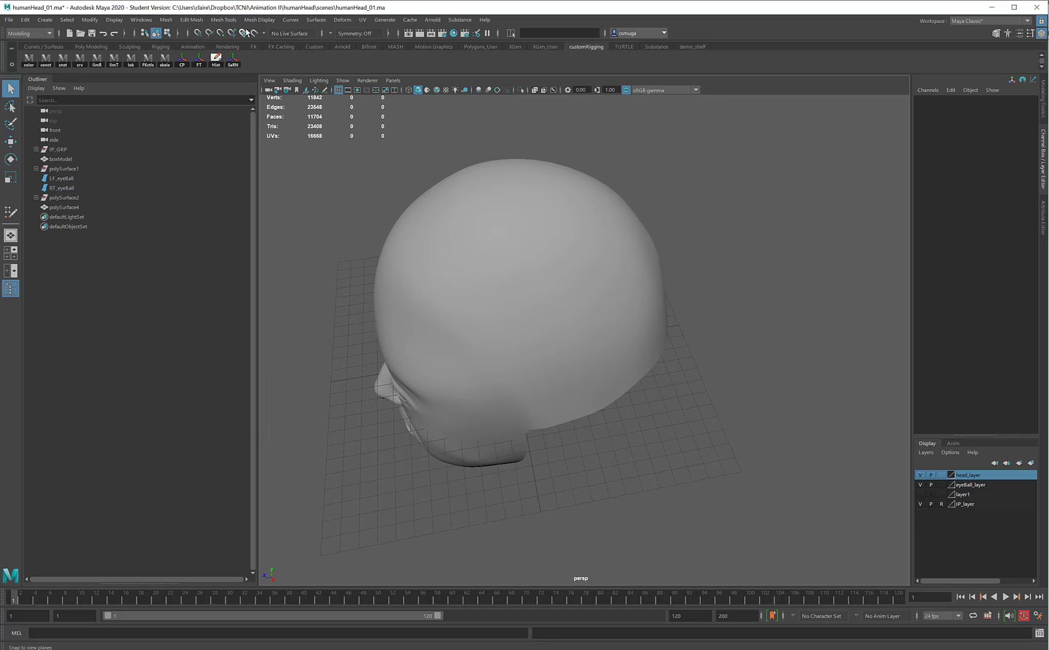
pyautogui.click(64, 207)
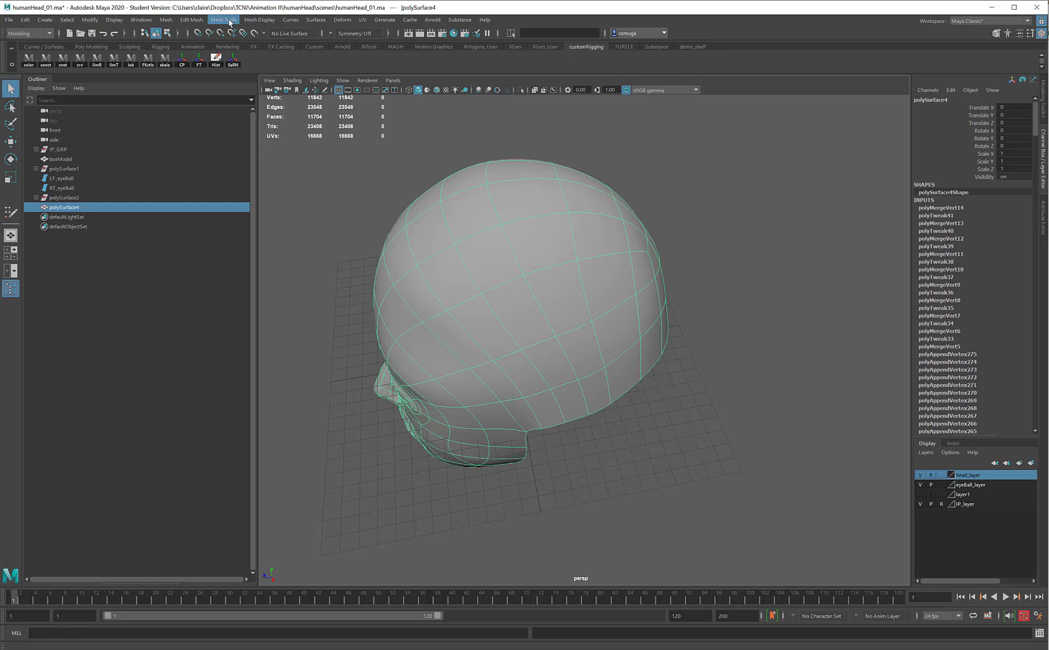
pyautogui.click(223, 20)
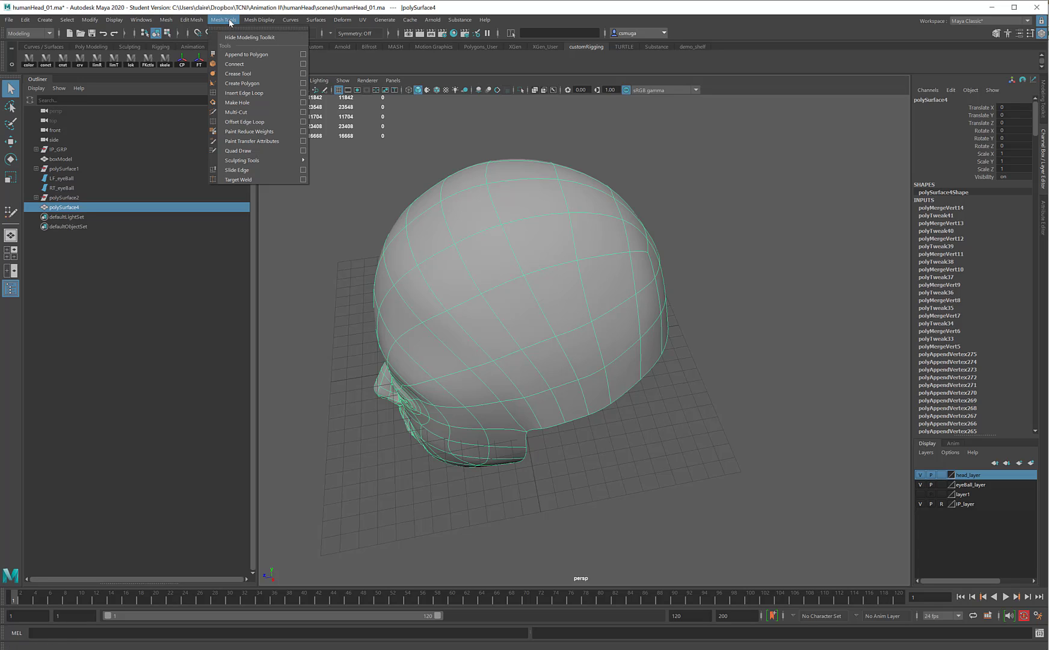
pyautogui.moveTo(241, 160)
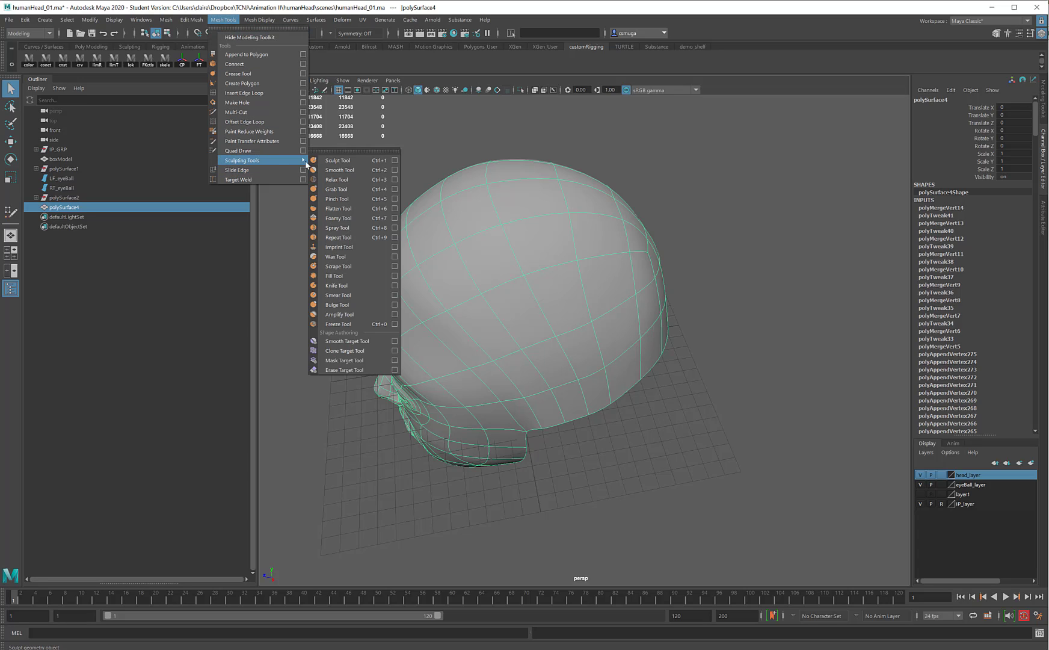
pyautogui.moveTo(338, 170)
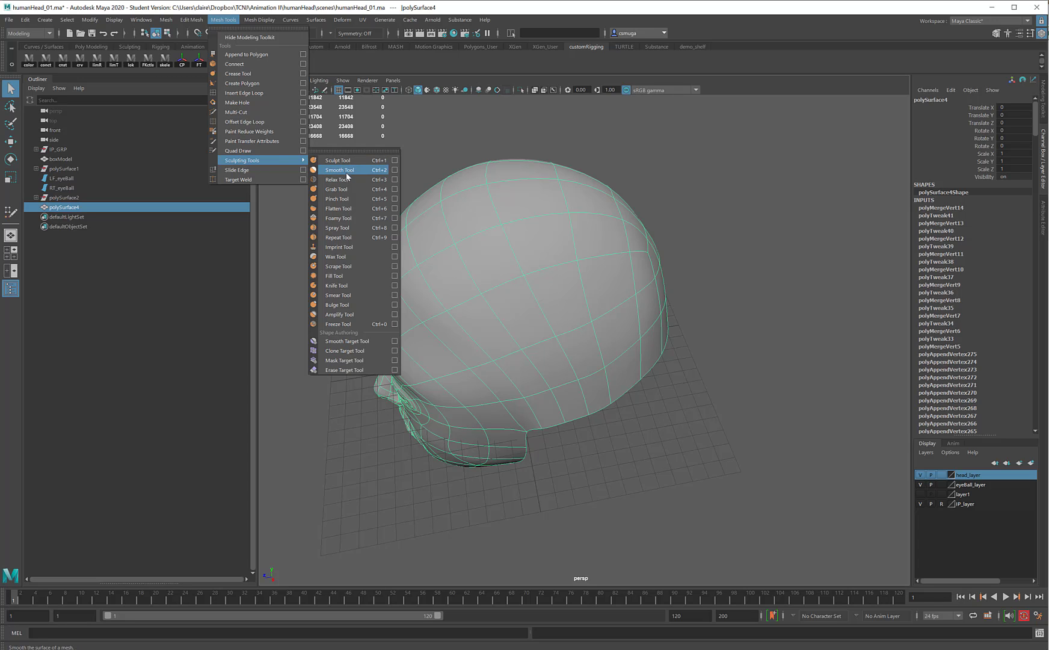
pyautogui.click(338, 170)
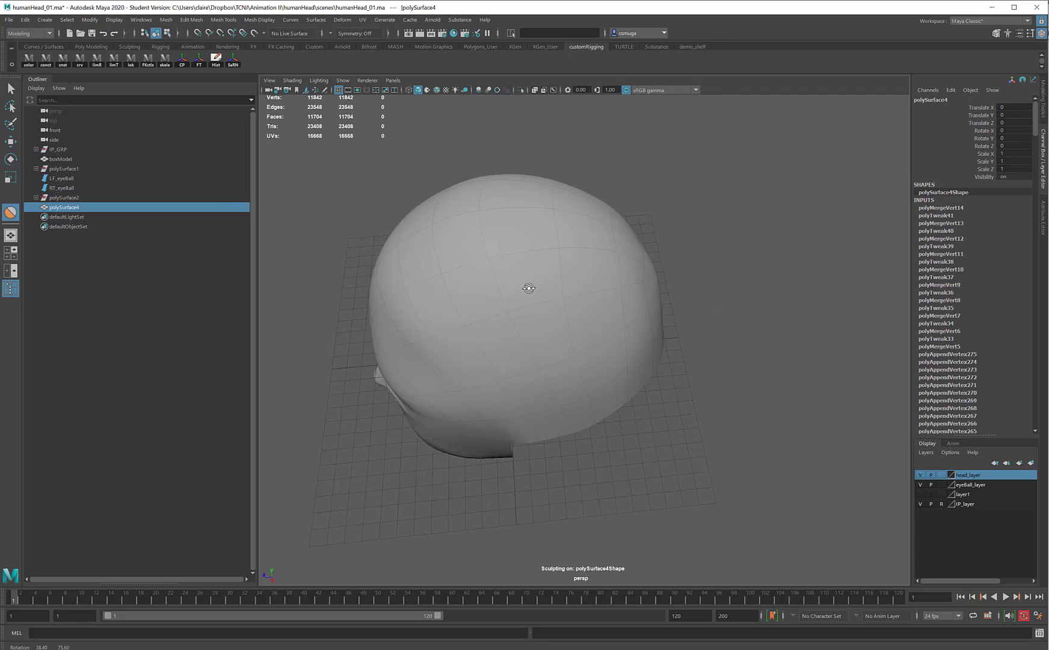
pyautogui.moveTo(528, 288); pyautogui.dragTo(526, 295)
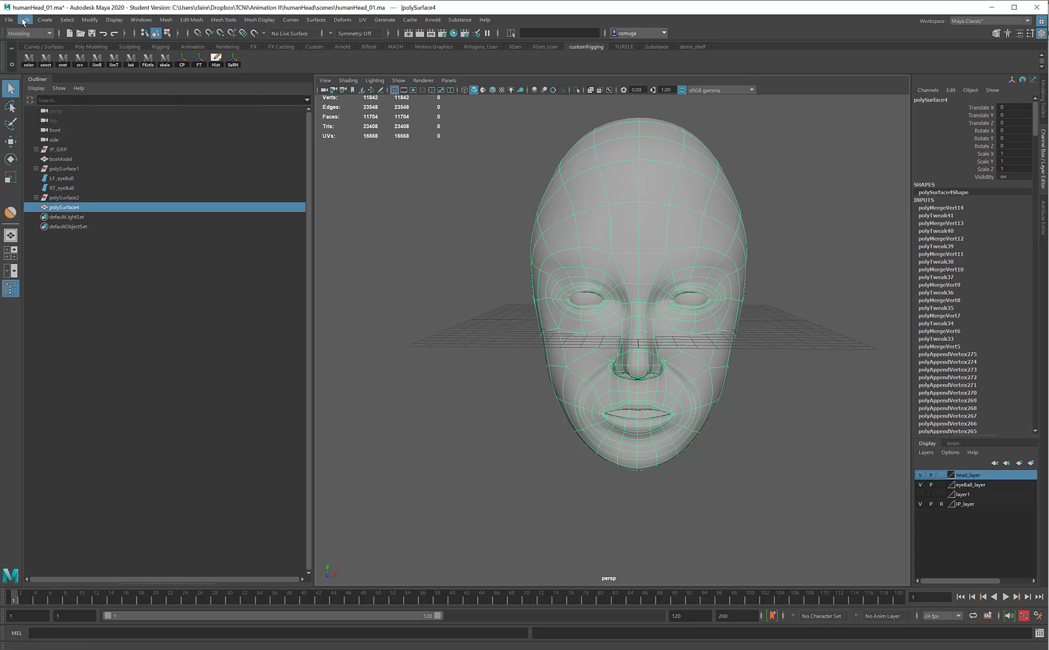
# Delete the head's construction history via Edit > Delete by Type > History
pyautogui.click(25, 19)
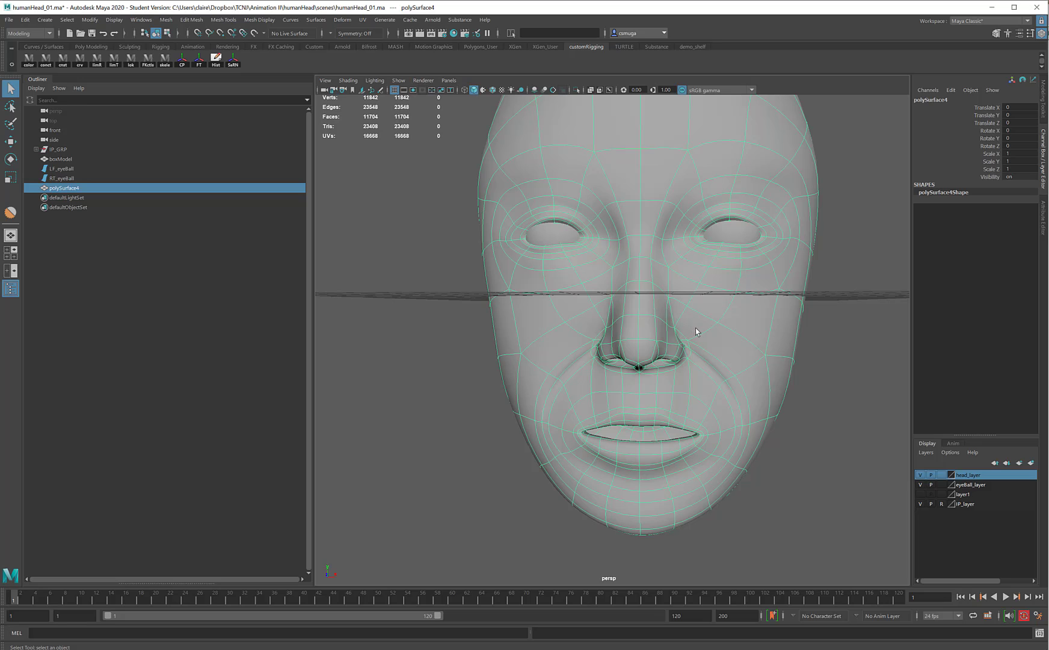
pyautogui.moveTo(695, 331); pyautogui.dragTo(647, 325)
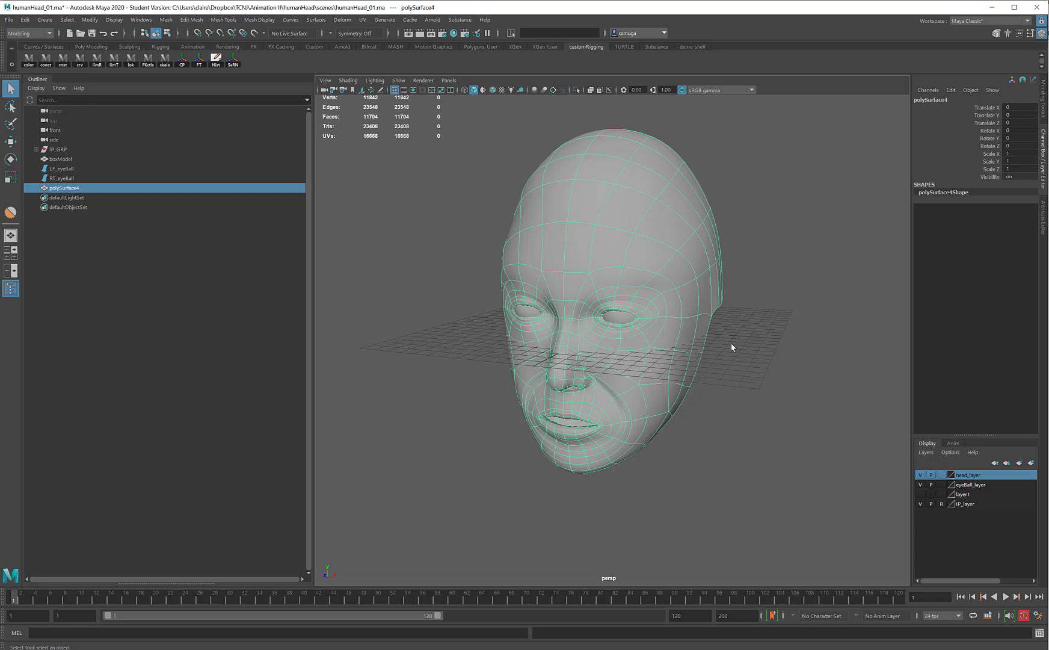
pyautogui.click(732, 348)
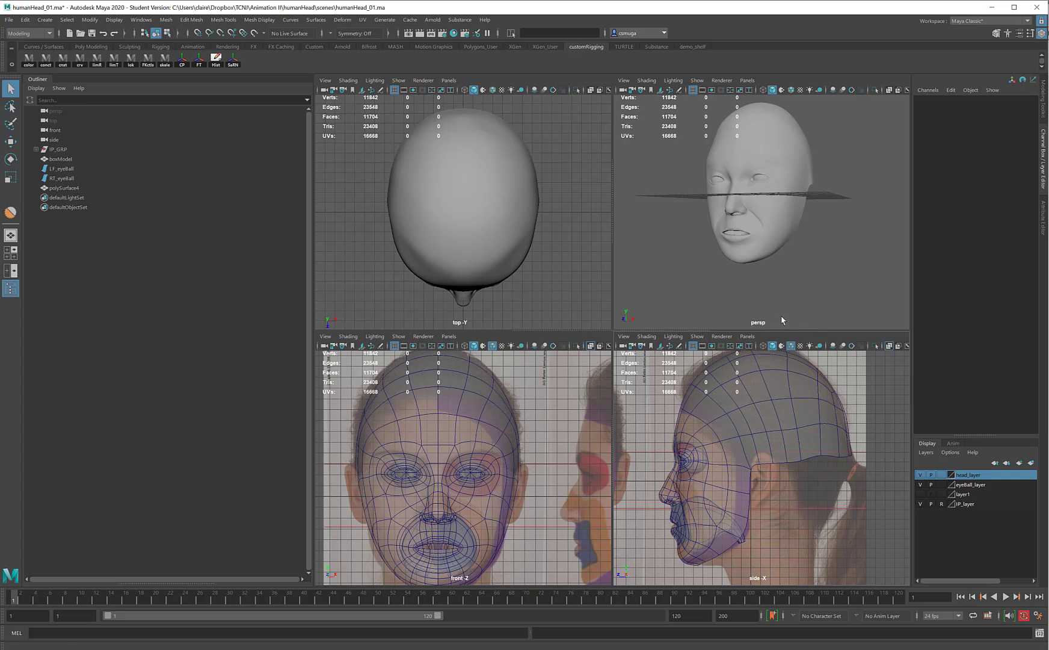
pyautogui.moveTo(774, 315)
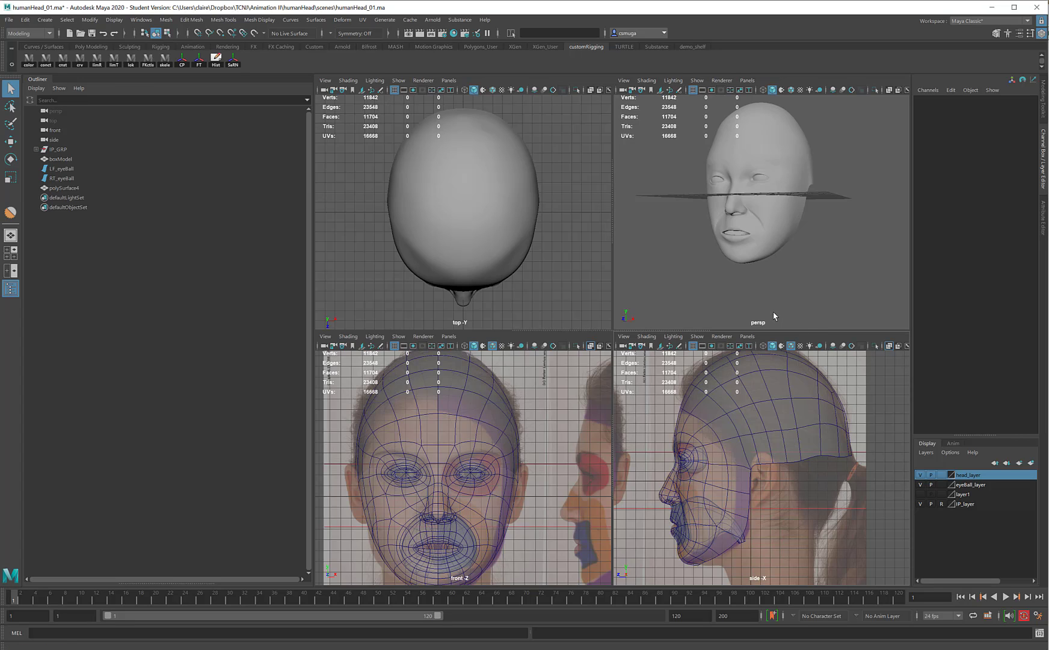
pyautogui.moveTo(770, 312)
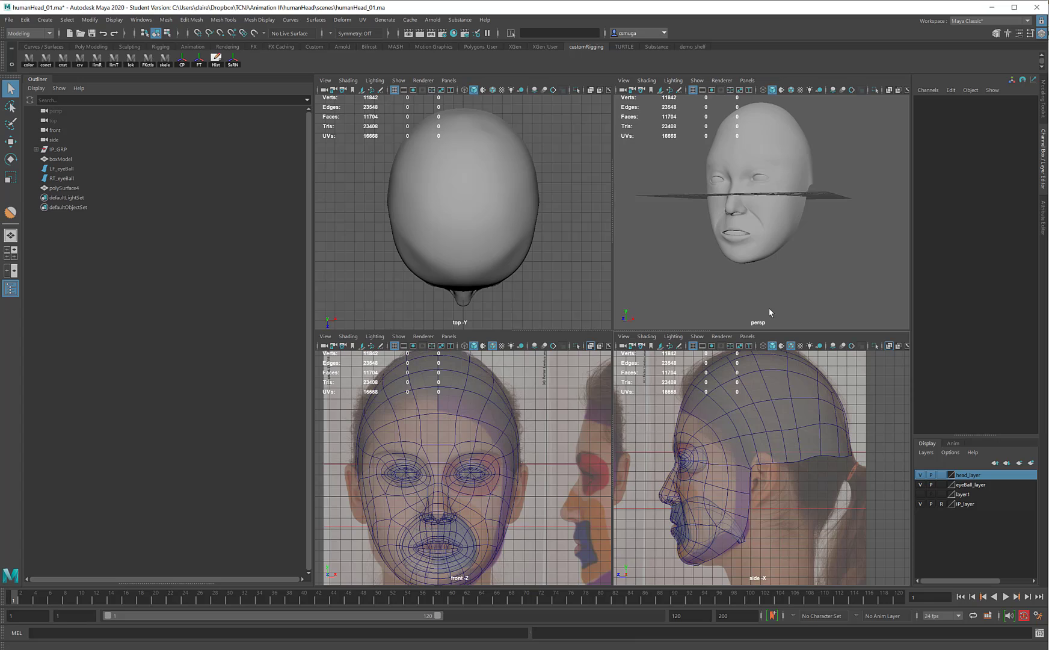
pyautogui.moveTo(770, 313)
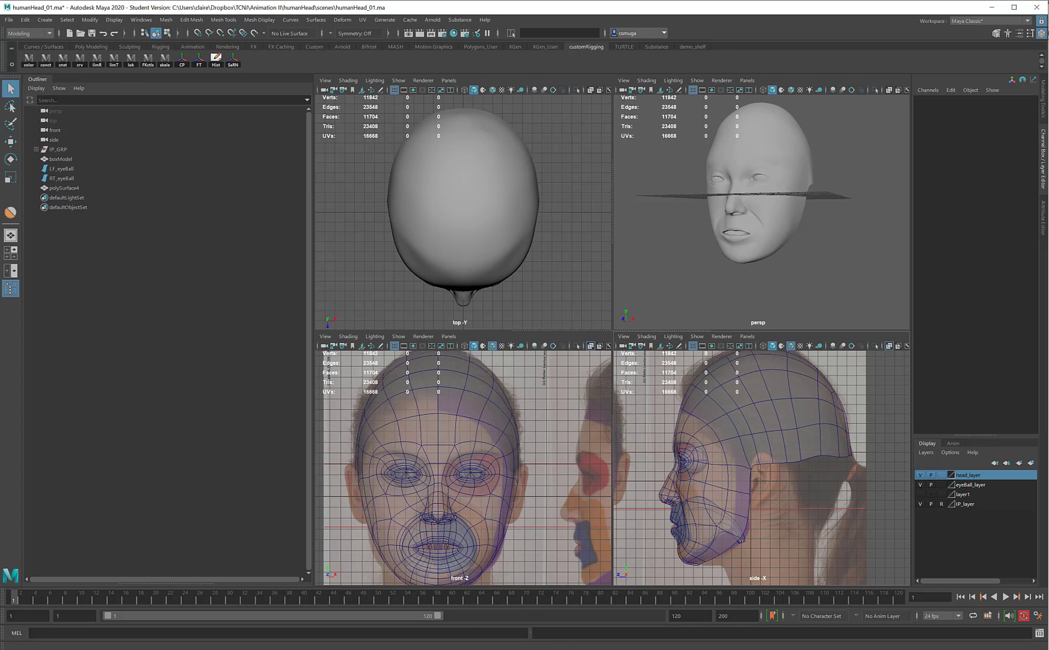